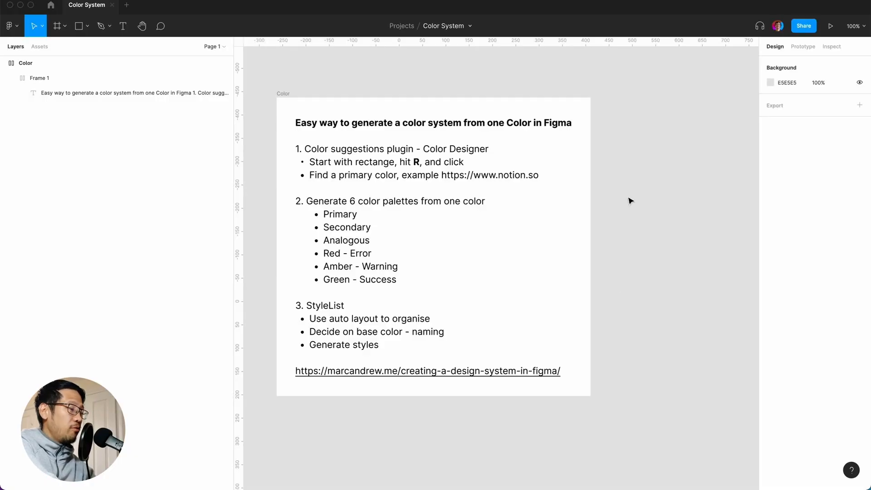
mouse_move(654, 117)
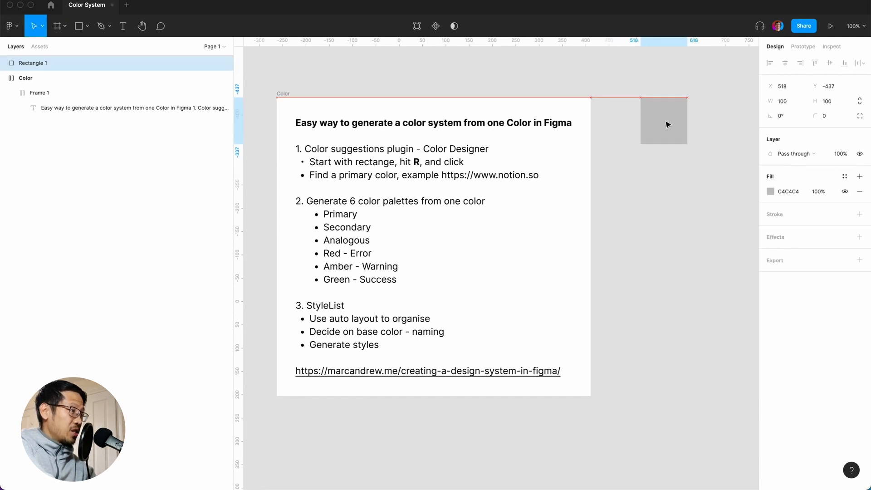
Draw a 100×100 grey rectangle beside the Color notes frame.
click(25, 78)
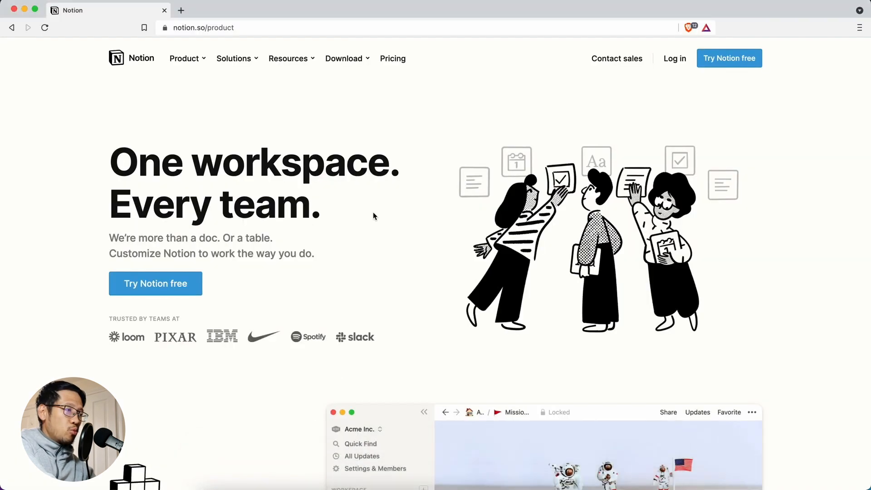
Inspect Notion's Try Notion free button and copy its blue background 3AA0DA.
right_click(155, 283)
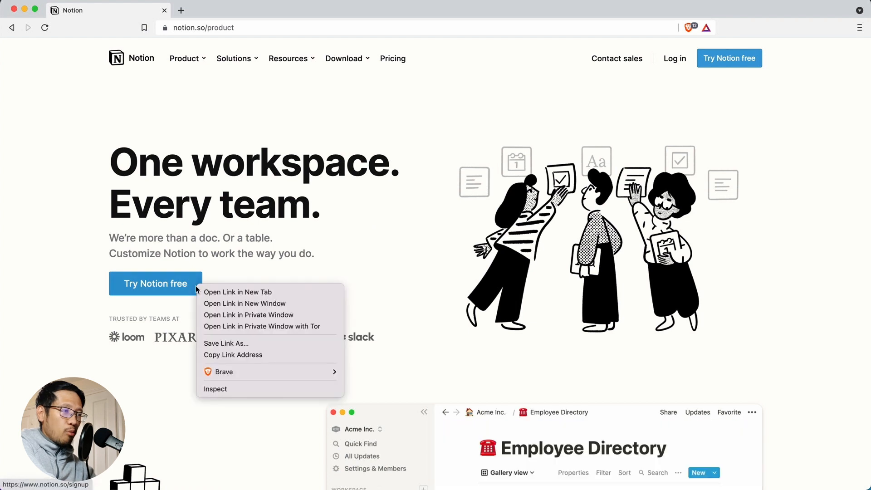
mouse_move(233, 389)
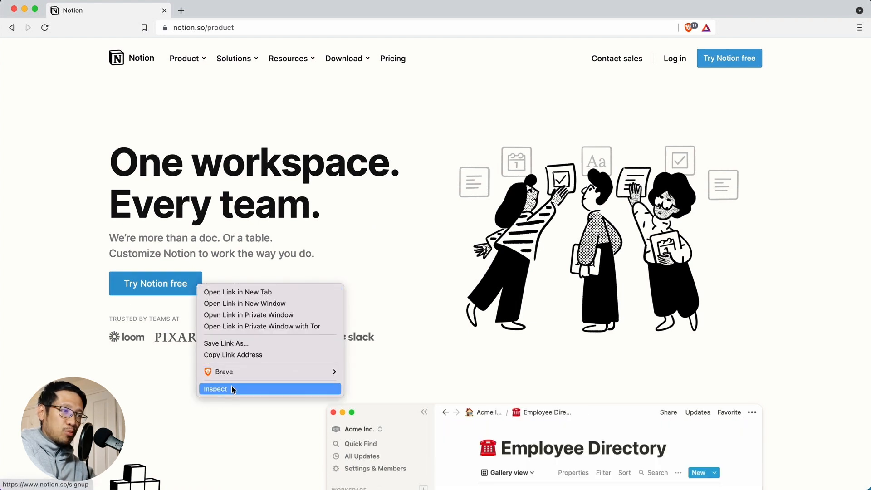
click(215, 389)
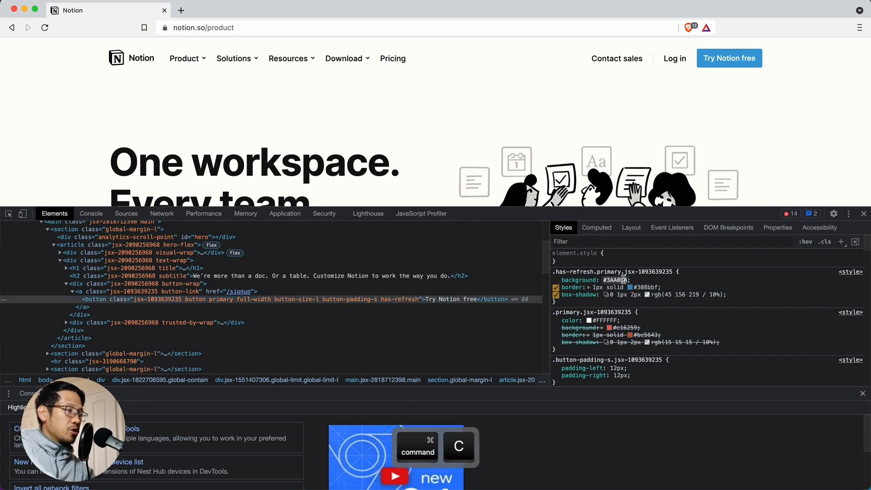
click(400, 464)
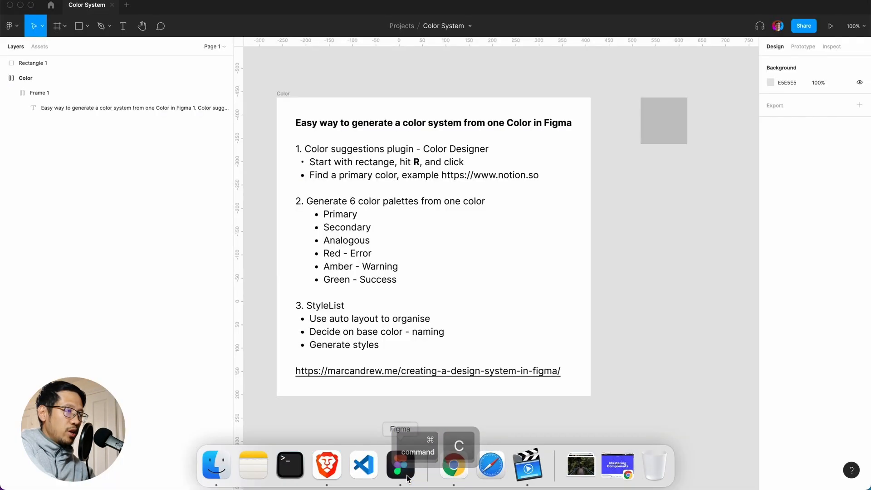
Paste 3AA0DA into the grey square's fill to make it Notion blue.
click(662, 121)
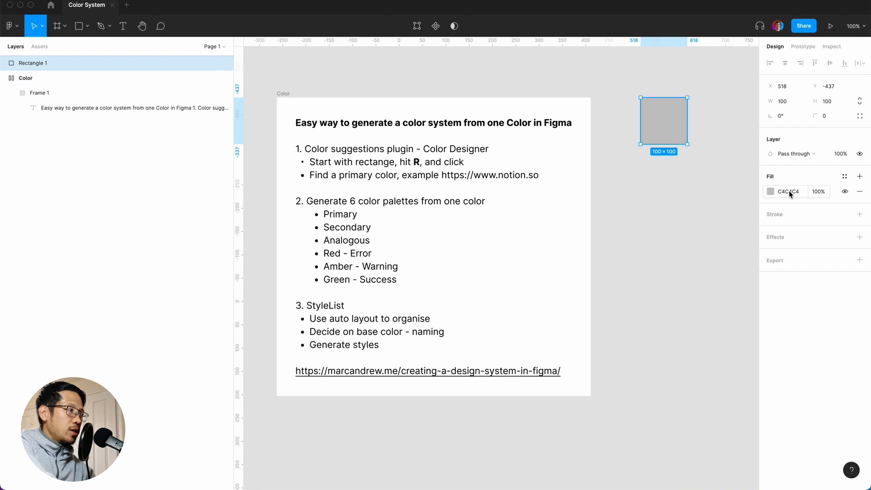
key(cmd+v)
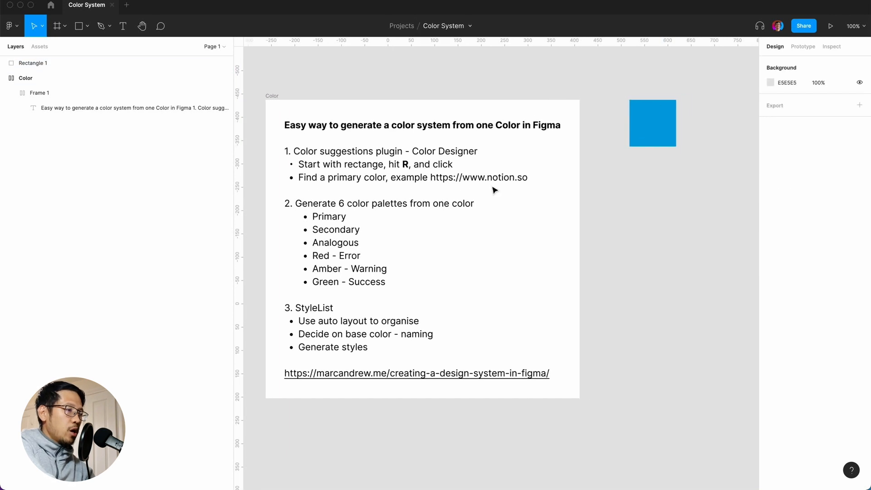
mouse_move(629, 203)
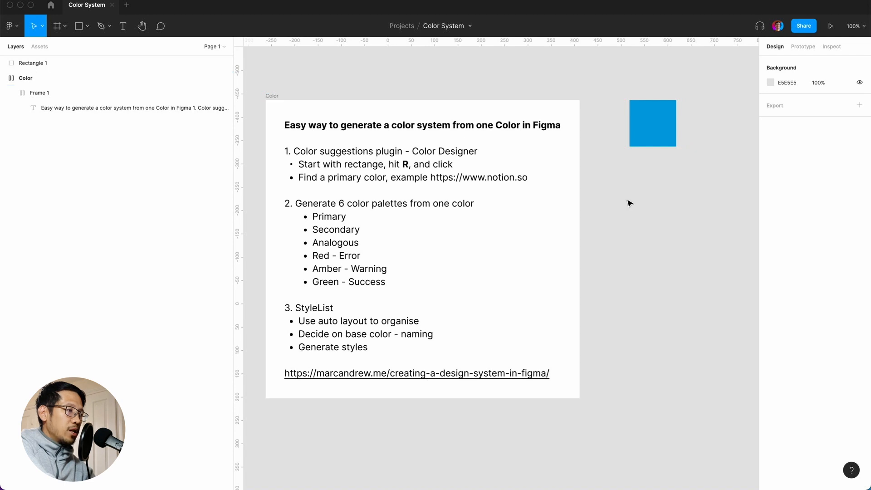
click(652, 123)
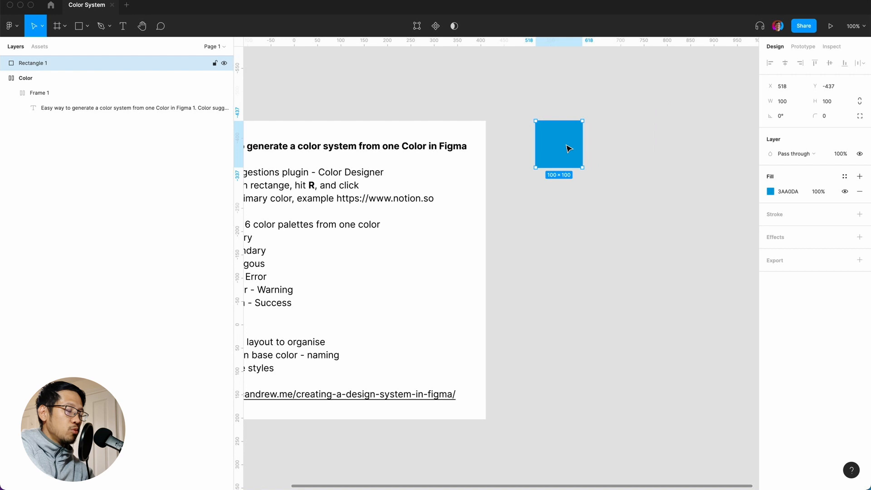
Duplicate the blue square and wrap the copies in a horizontal auto-layout frame.
key(cmd+d)
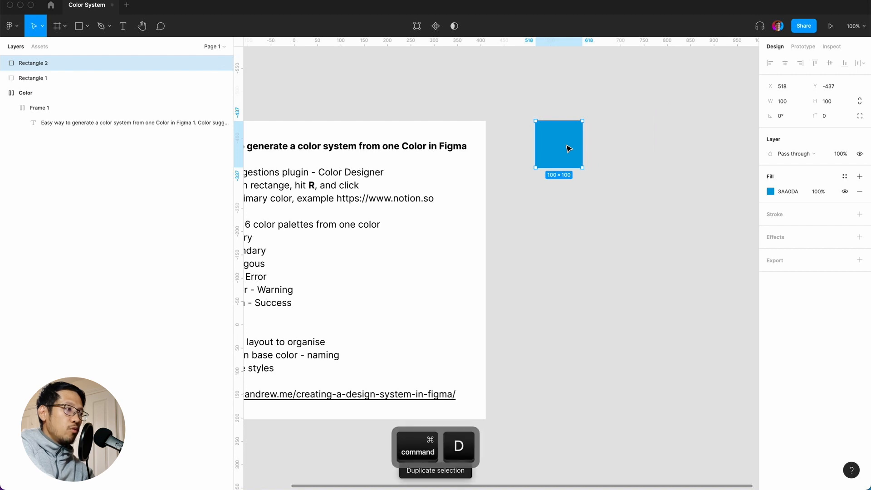
key(cmd+d)
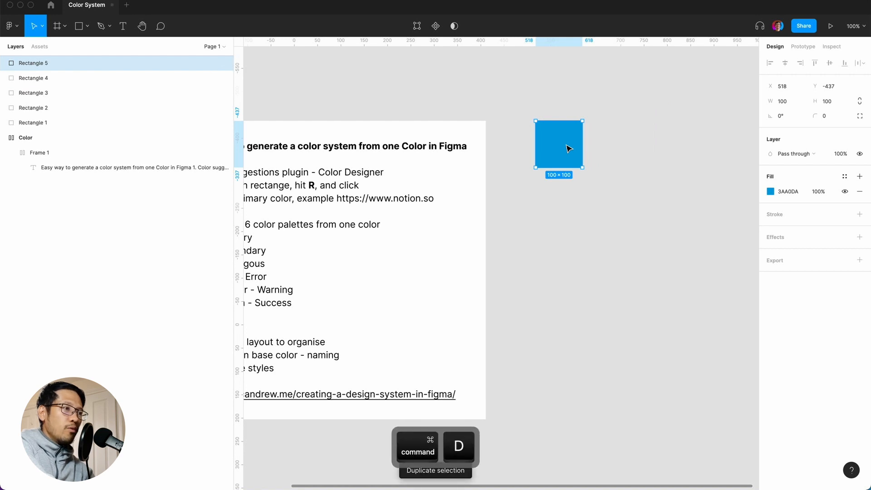
key(cmd+d)
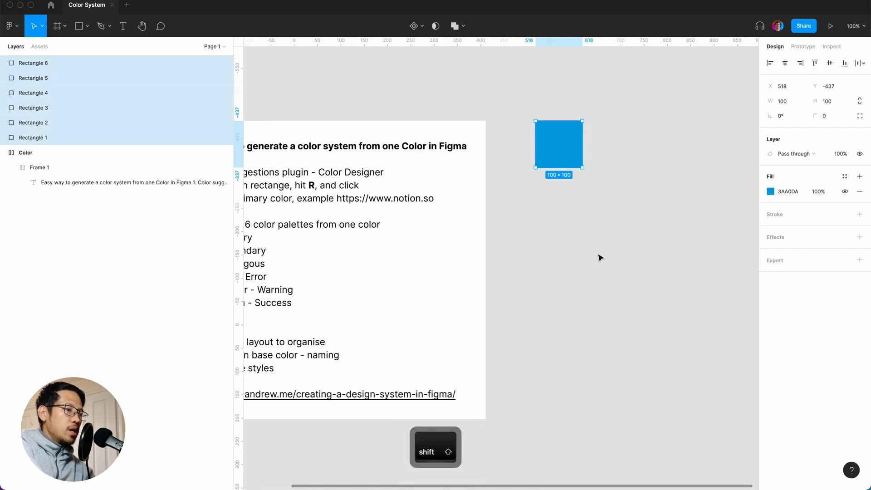
key(shift+a)
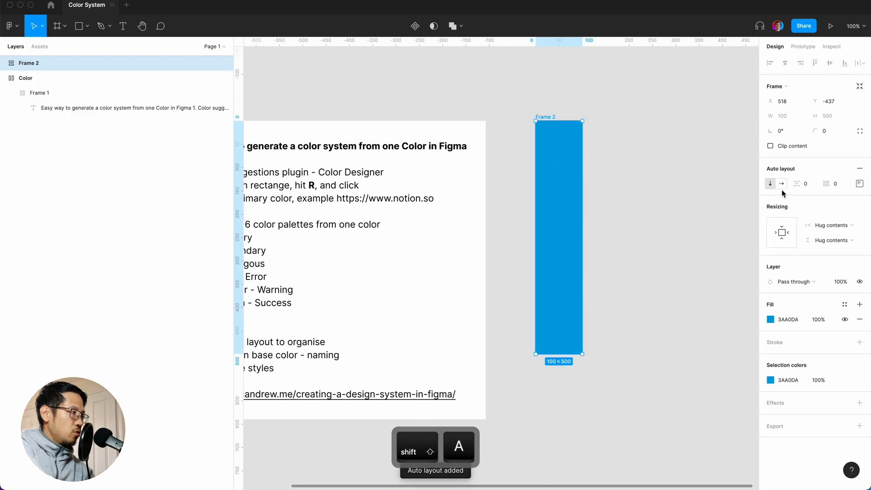
click(781, 183)
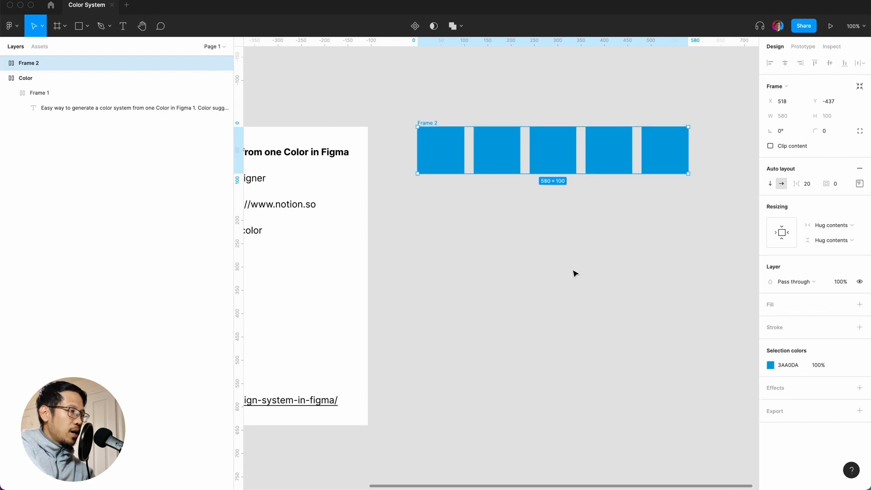
Duplicate the last square to add a sixth blue square to the row.
click(358, 114)
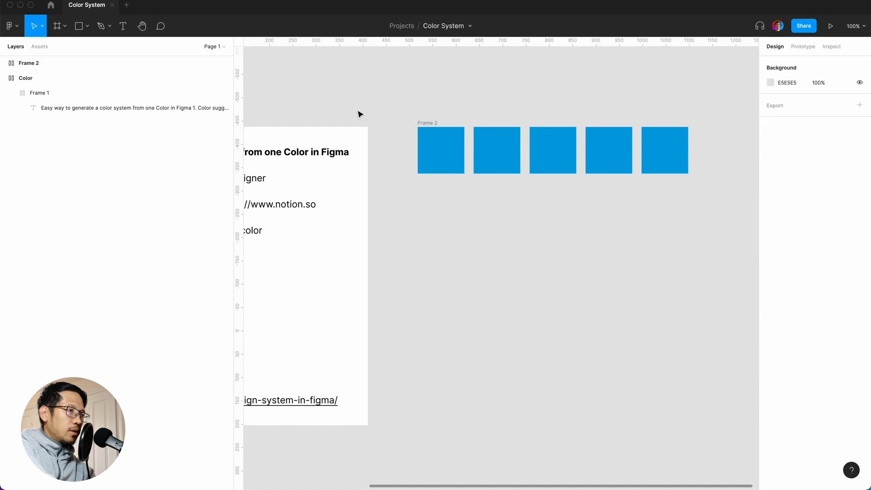
click(663, 150)
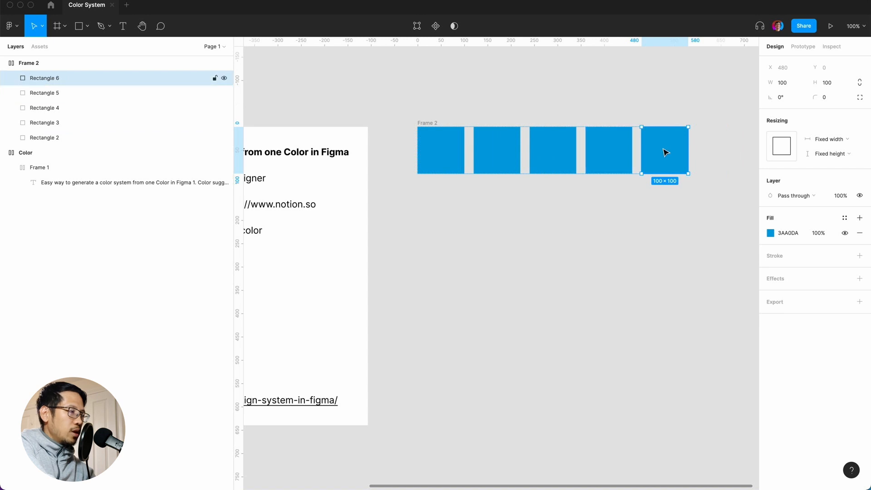
key(cmd+d)
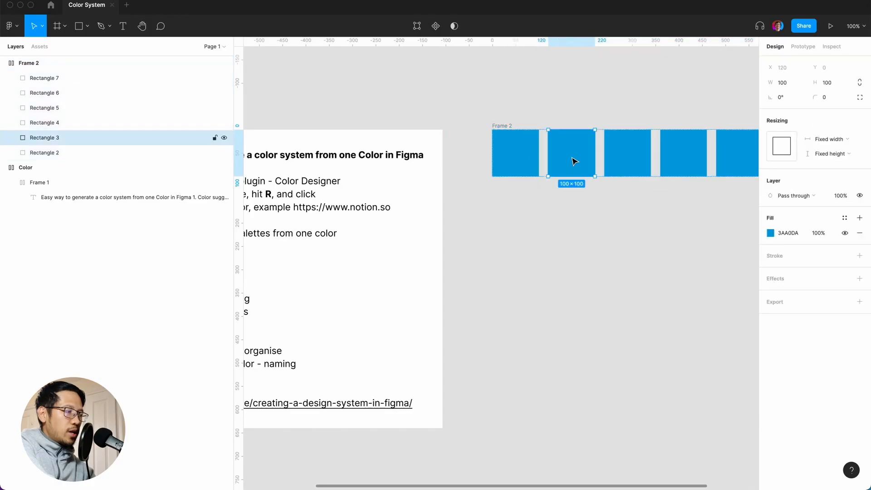
Launch Color Designer and select the second blue square to load its tints.
key(cmd+/)
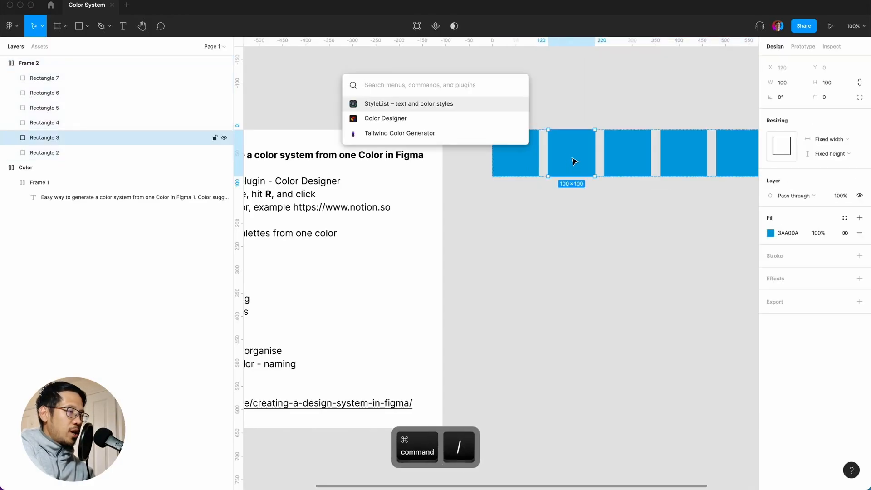
mouse_move(395, 118)
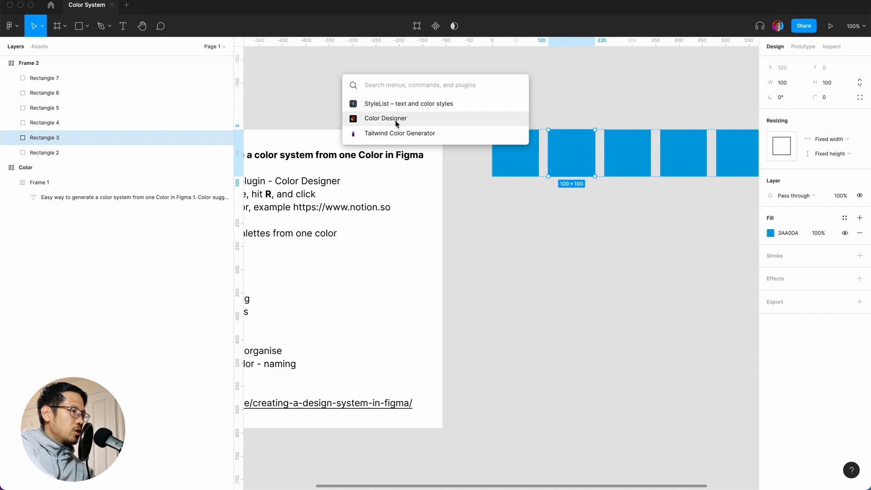
click(386, 118)
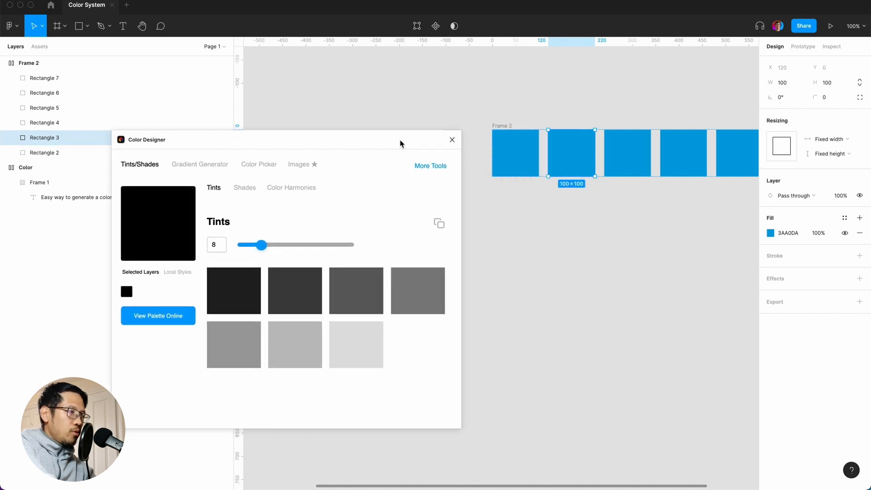
mouse_move(567, 156)
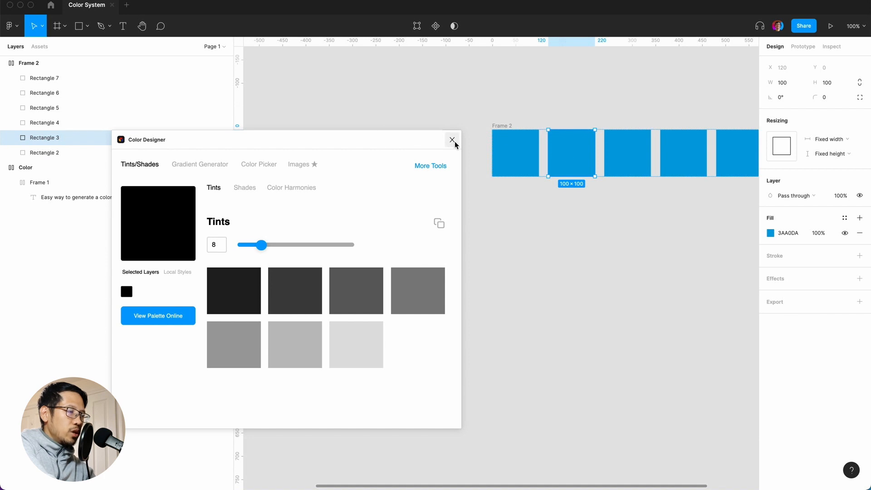
click(567, 166)
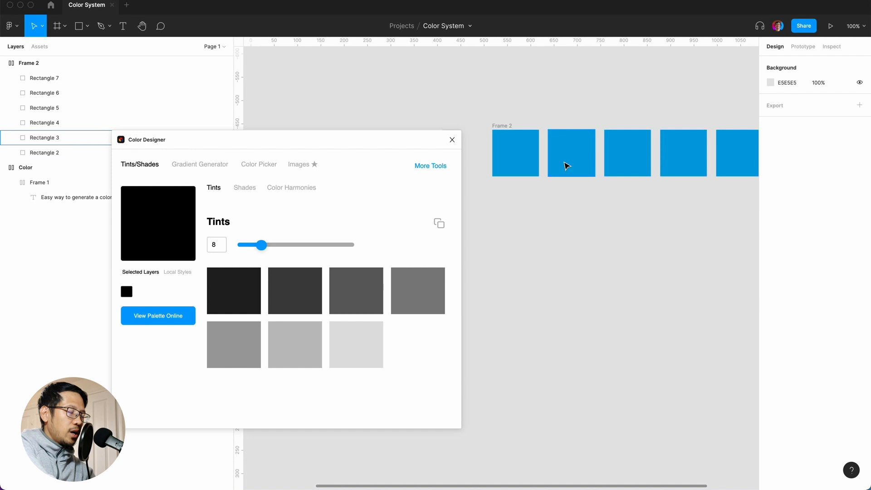
click(570, 153)
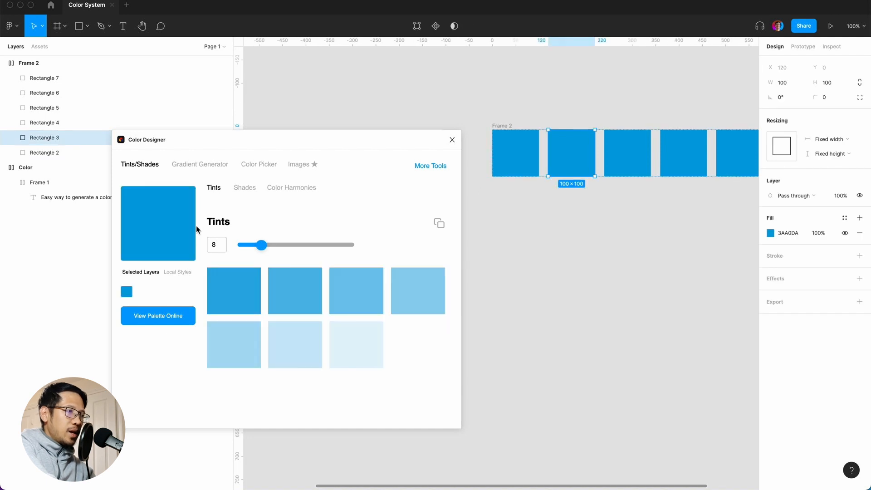
mouse_move(172, 264)
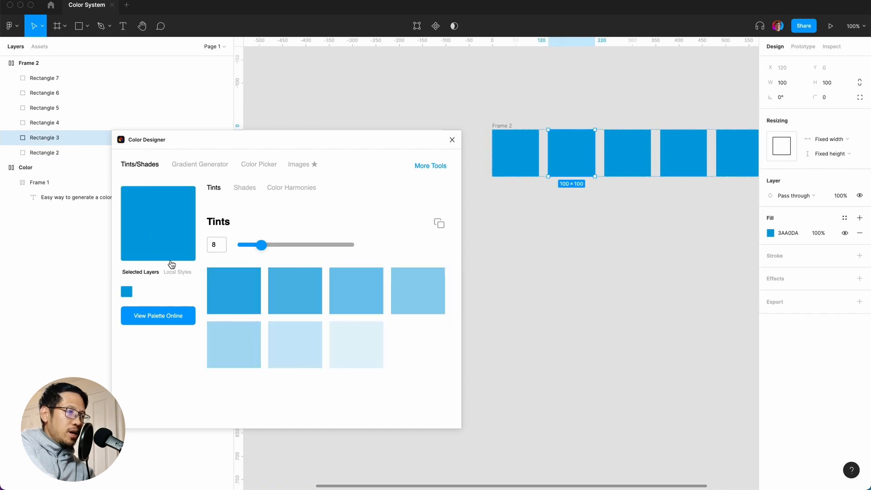
mouse_move(274, 199)
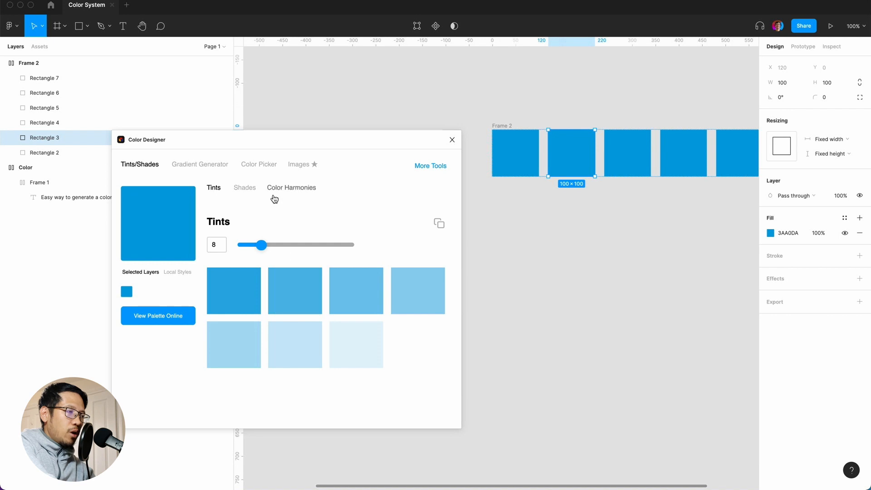
mouse_move(304, 191)
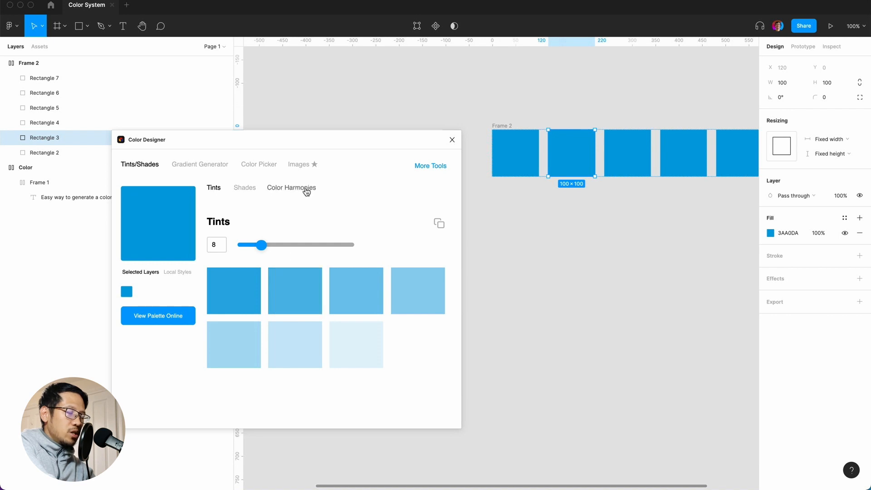
Paste the complementary orange DA743A from Color Designer into the second square's fill.
click(291, 187)
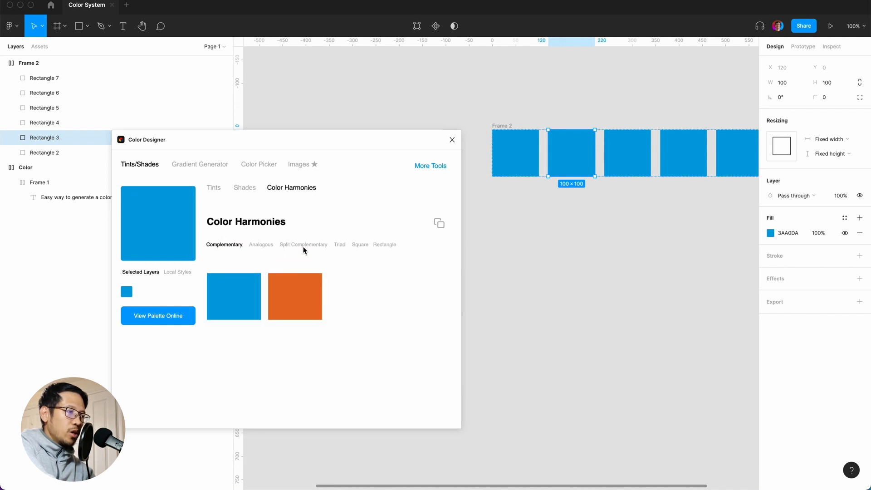
mouse_move(294, 296)
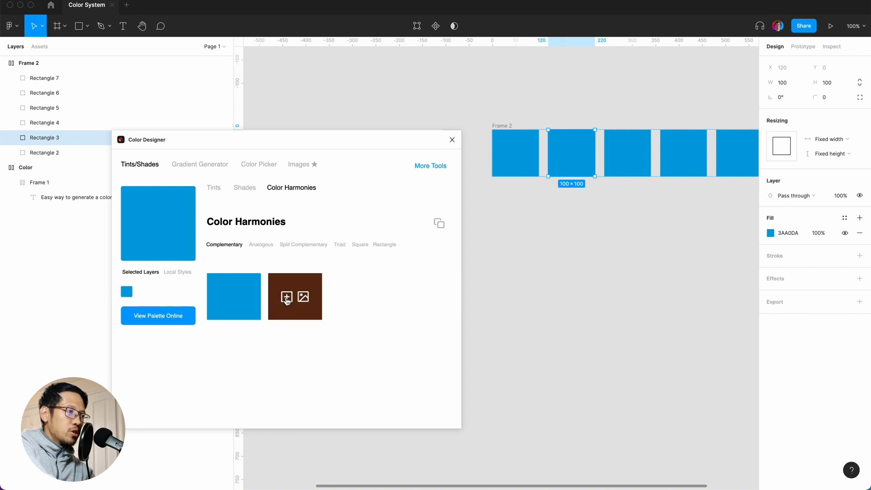
click(295, 296)
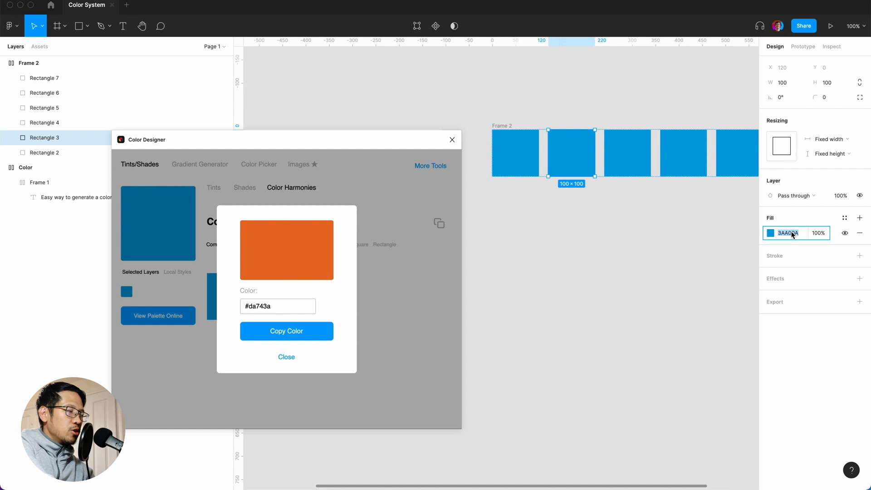
key(cmd+v)
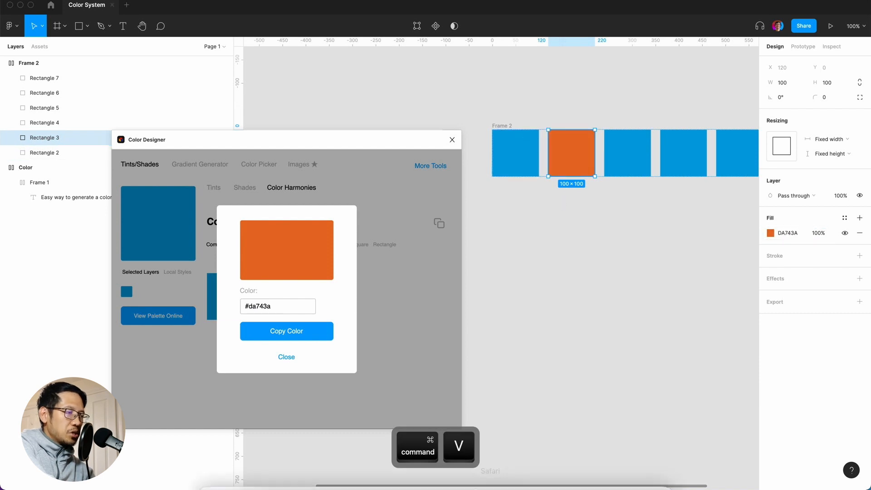
click(327, 464)
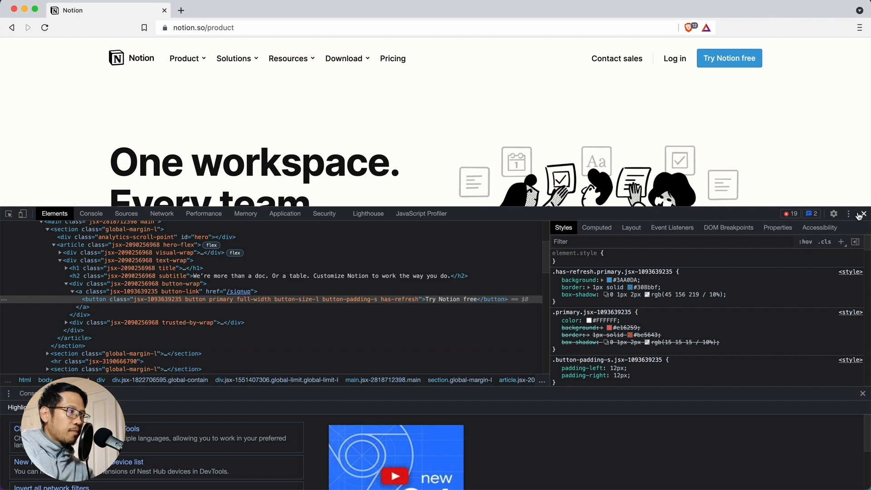
Close DevTools, visit Notion's contact sales page, and return to Figma.
click(863, 214)
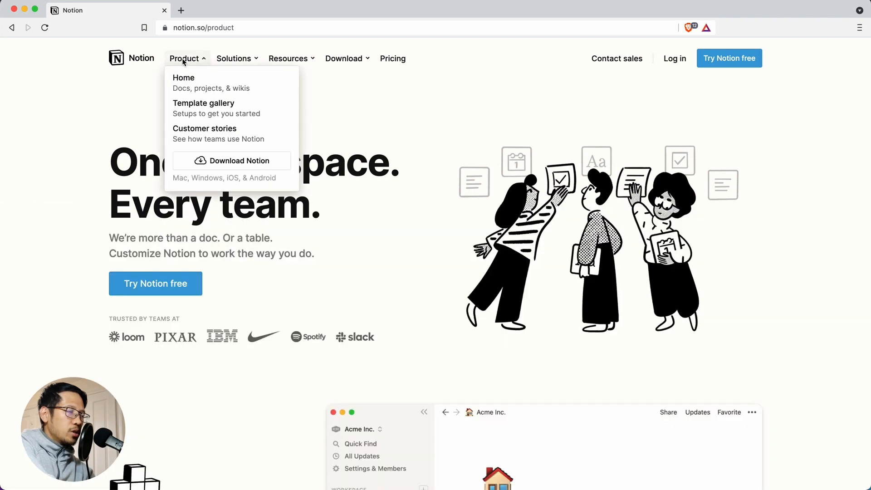
mouse_move(616, 58)
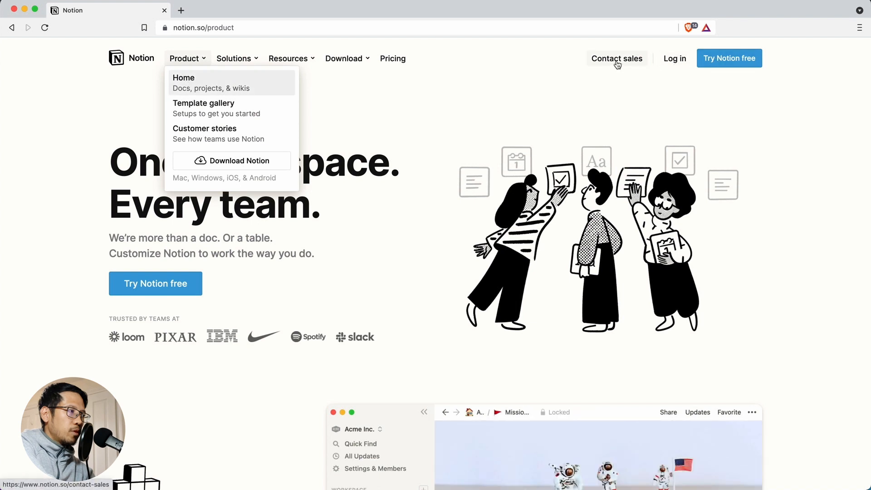
click(616, 59)
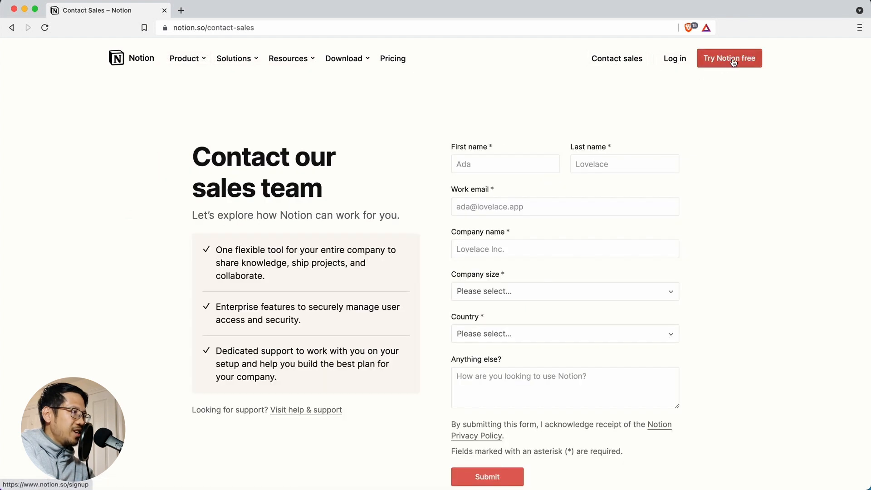
mouse_move(399, 468)
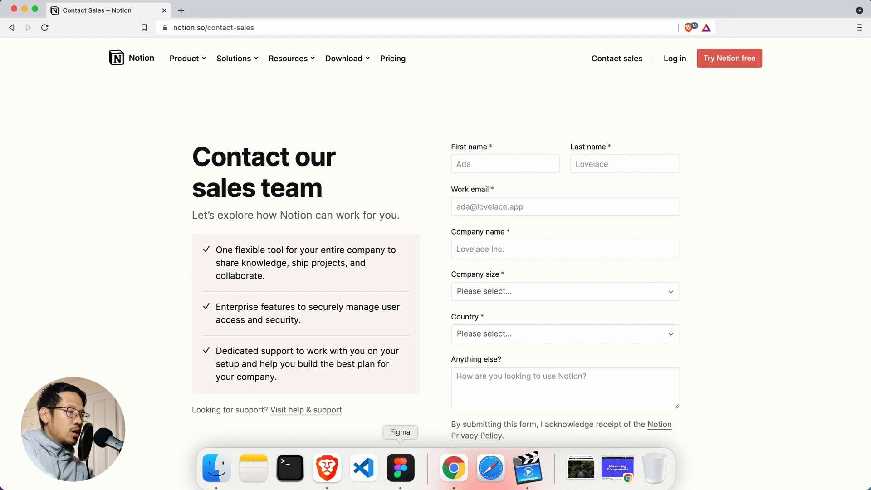
click(401, 465)
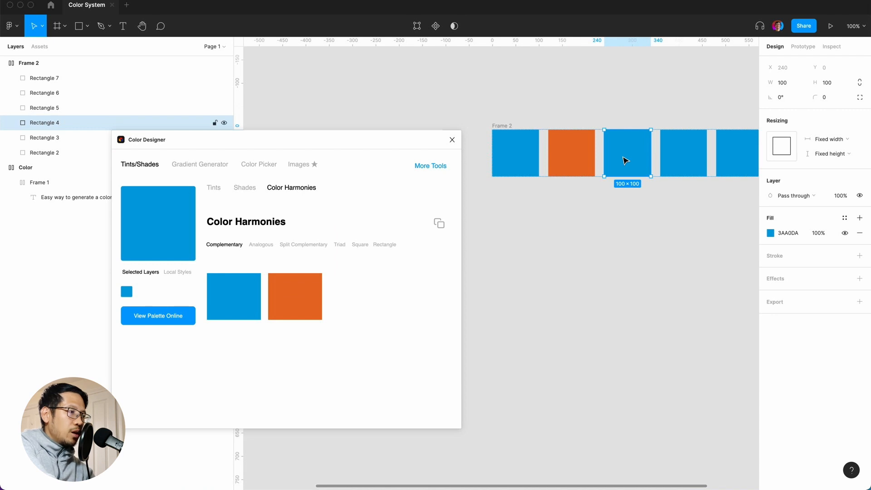
Paste the analogous blue-violet #3A50DA into the third square's fill.
click(260, 244)
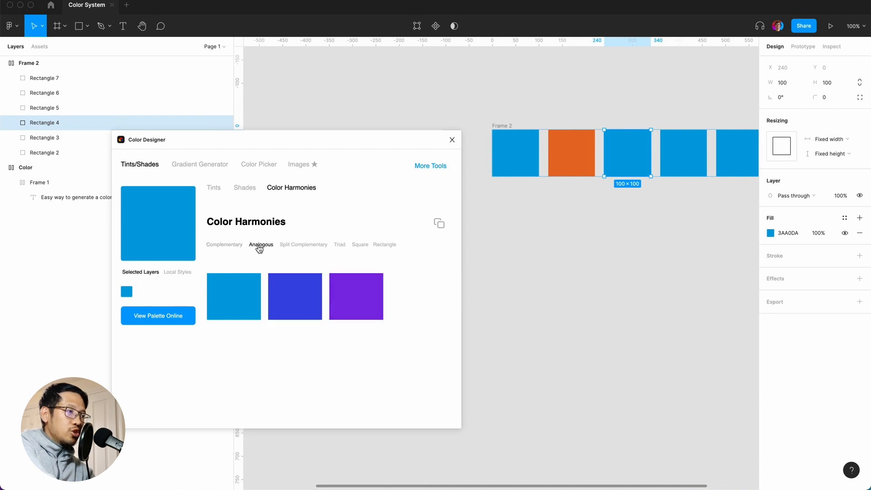
mouse_move(287, 369)
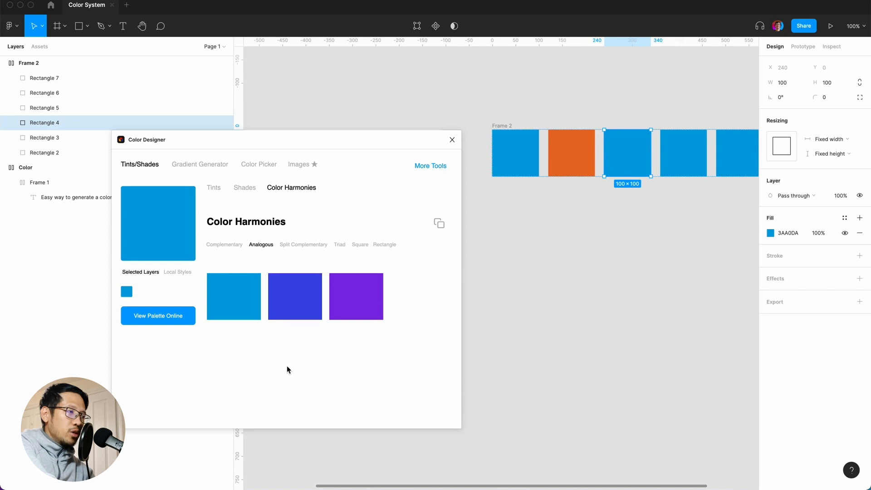
click(294, 297)
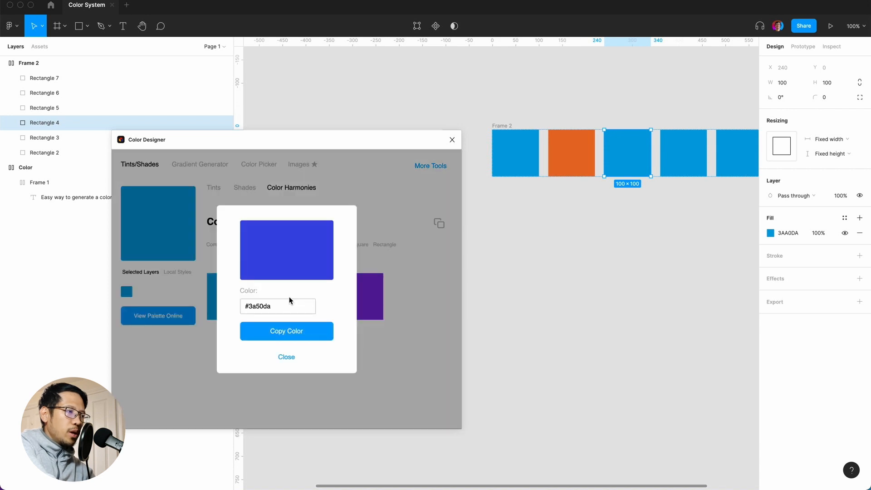
click(787, 233)
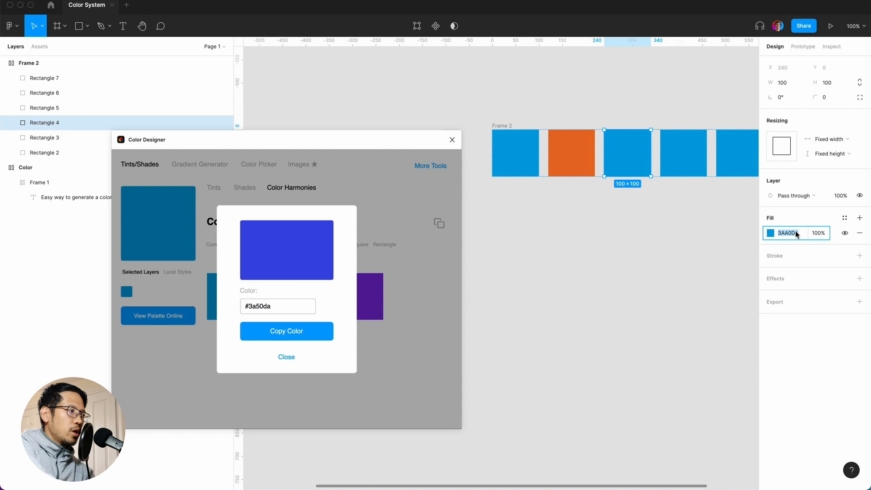
key(cmd+v)
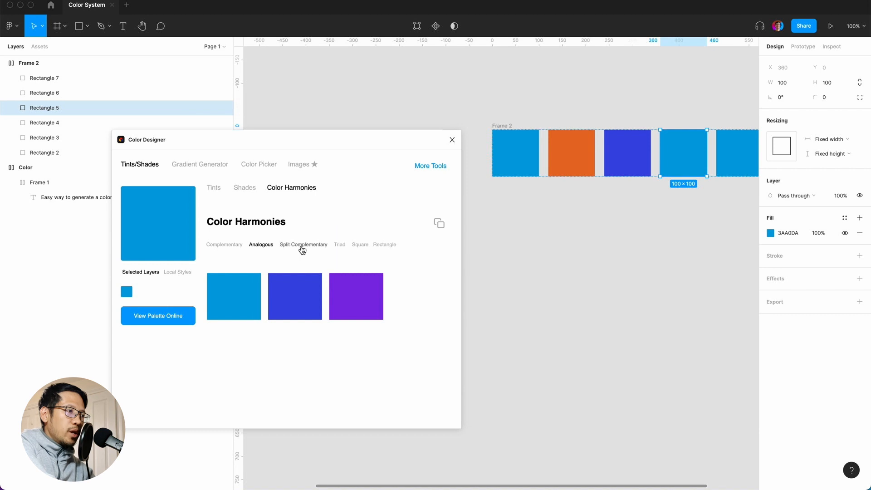
Apply split-complementary red and yellow to the fourth and fifth squares.
click(304, 244)
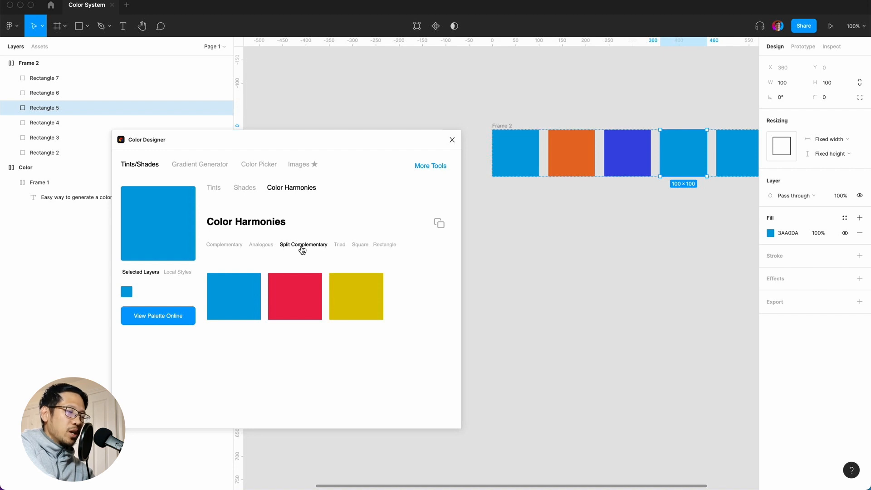
mouse_move(295, 296)
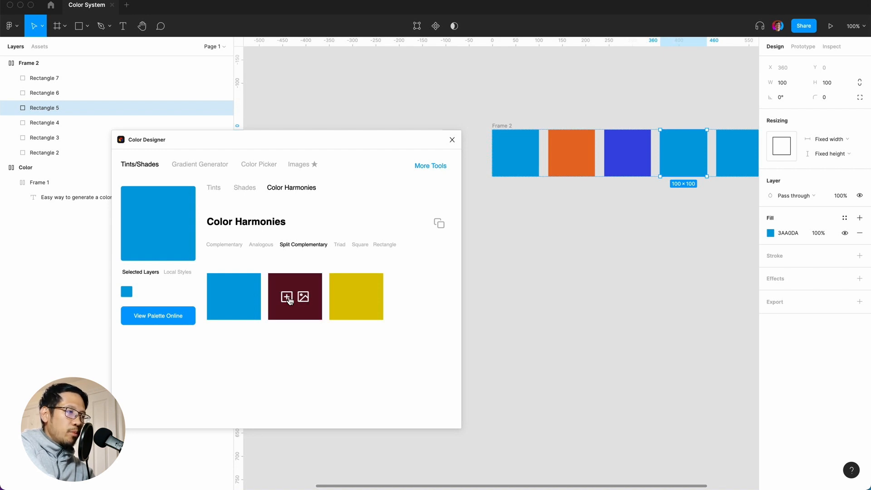
click(295, 296)
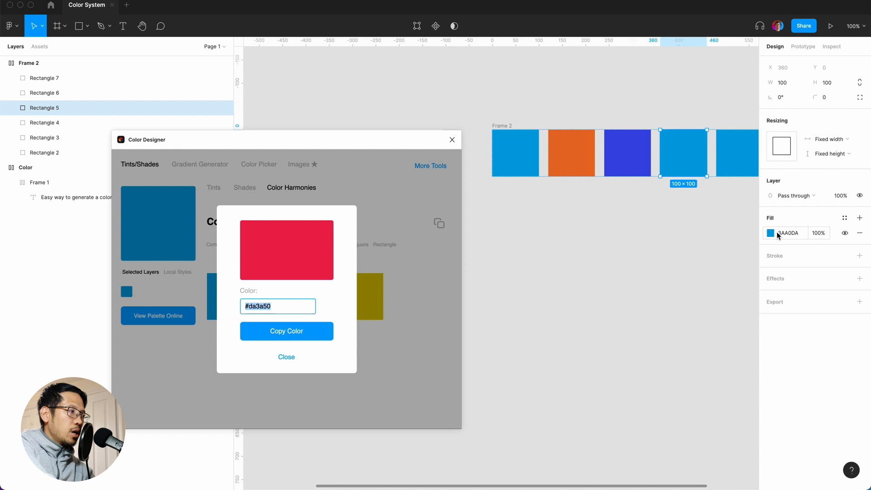
key(cmd+v)
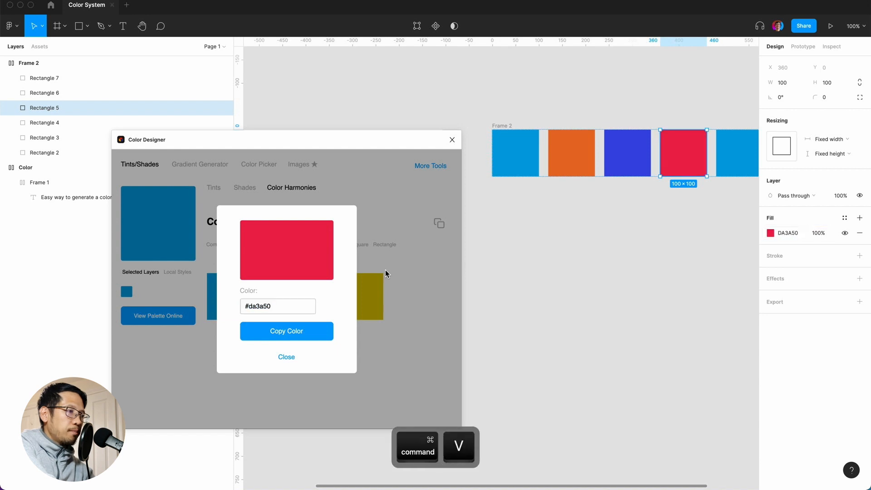
click(286, 356)
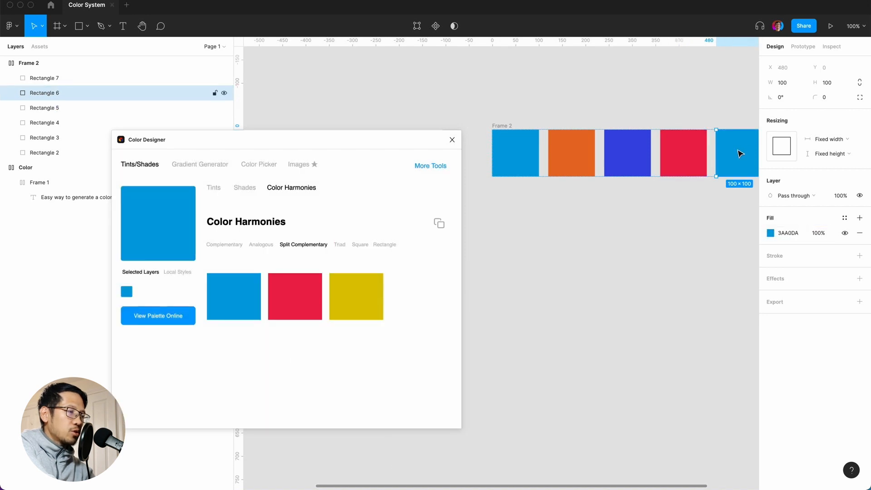
mouse_move(355, 297)
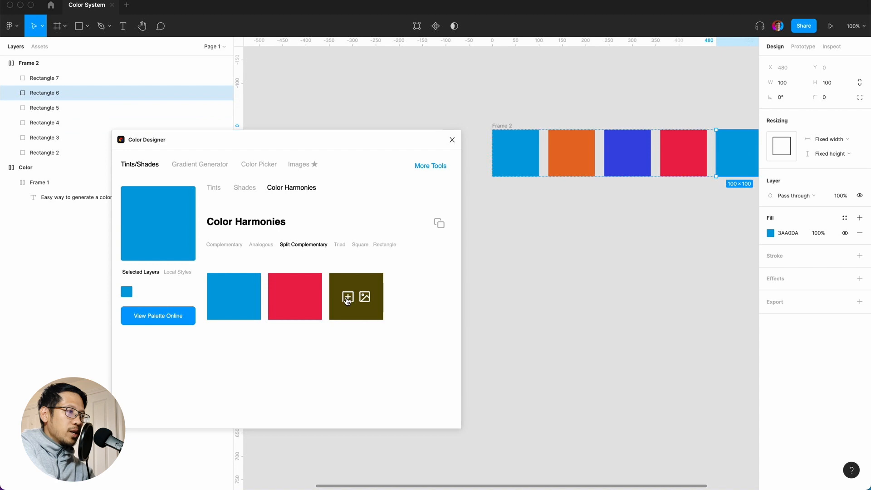
click(347, 297)
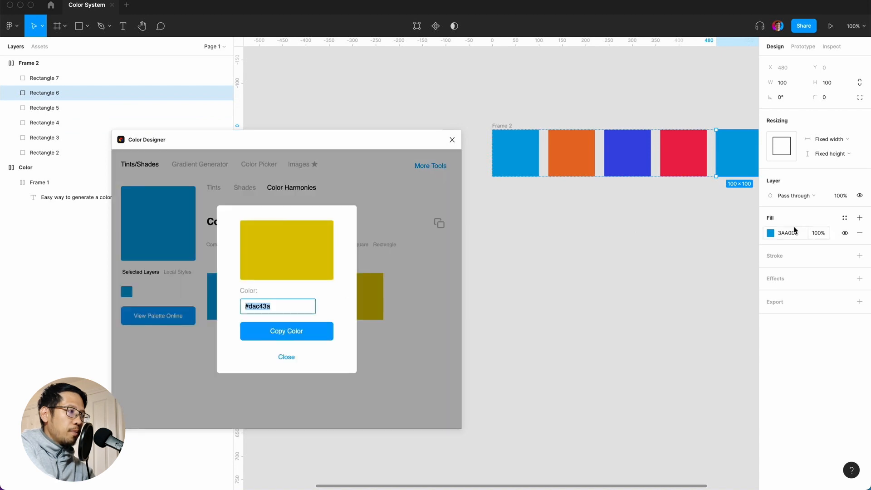
key(cmd+v)
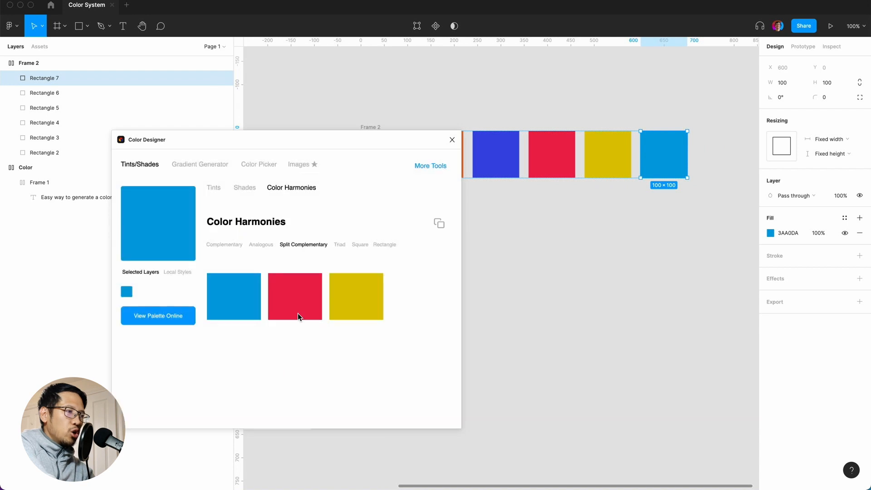
Apply the rectangle-harmony green to the sixth square and close Color Designer.
click(339, 245)
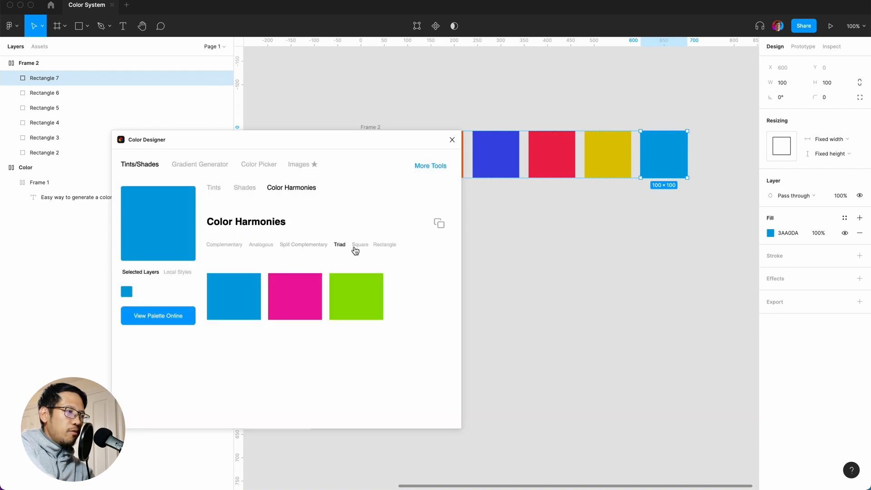
click(385, 244)
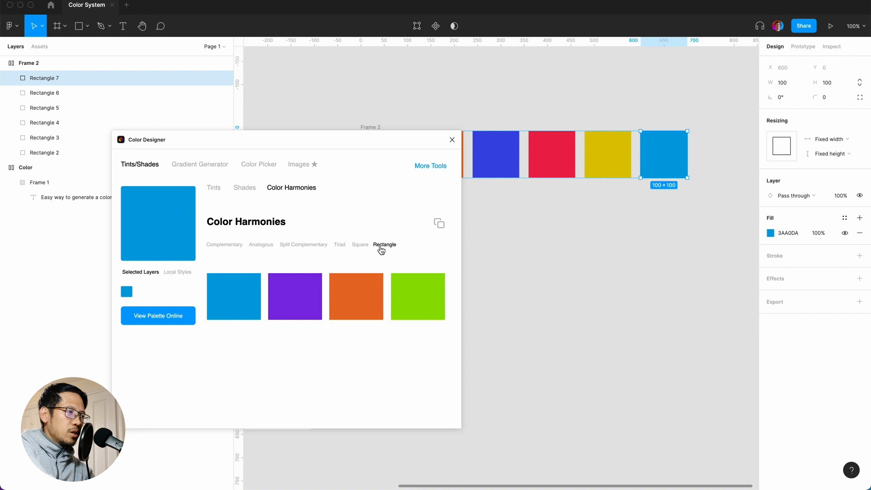
click(417, 296)
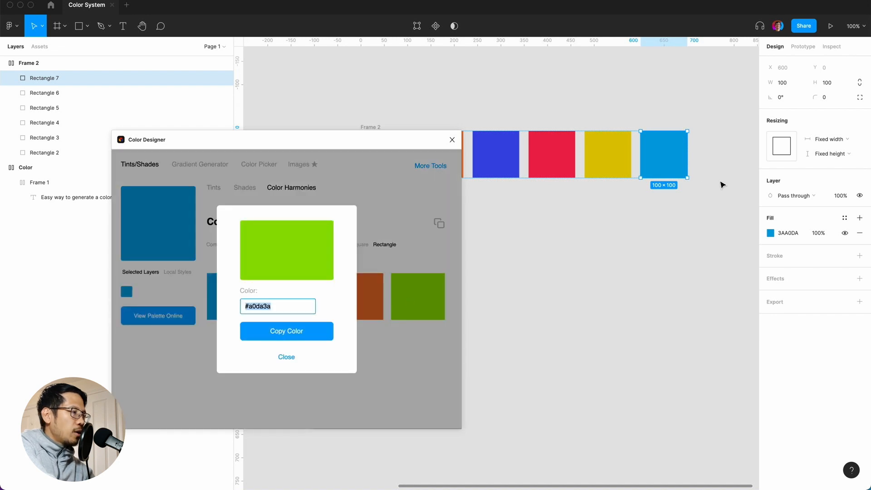
key(cmd+v)
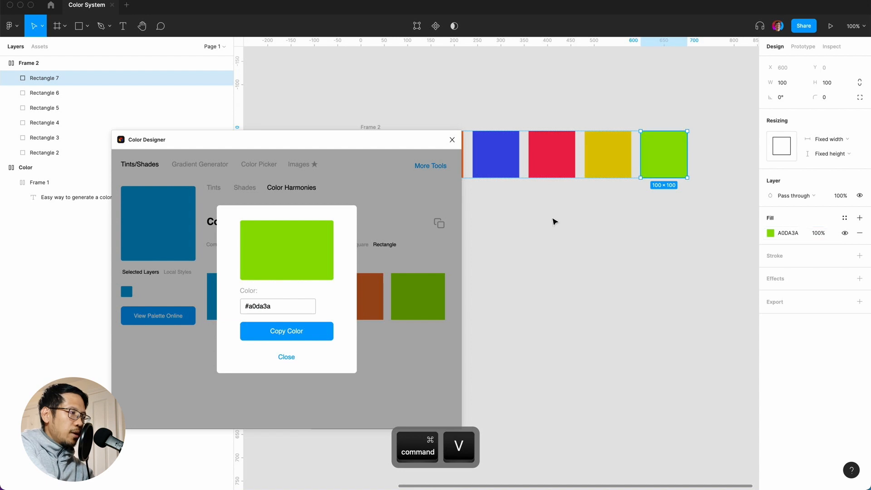
click(286, 356)
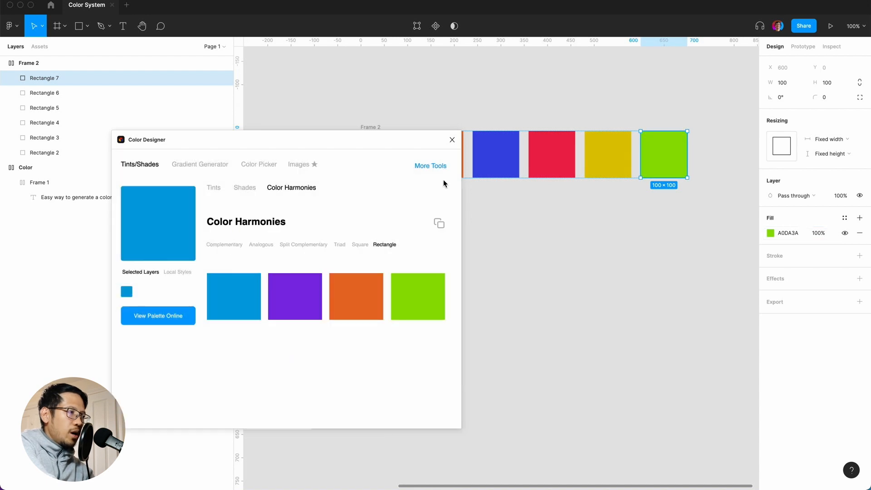
click(452, 140)
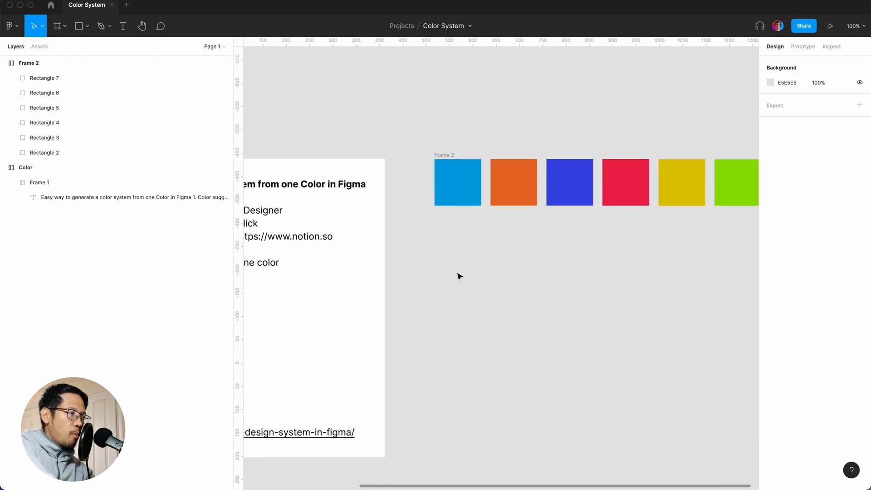
Open Quick Actions listing the Color Designer, StyleList and Tailwind Color Generator plugins.
key(cmd+/)
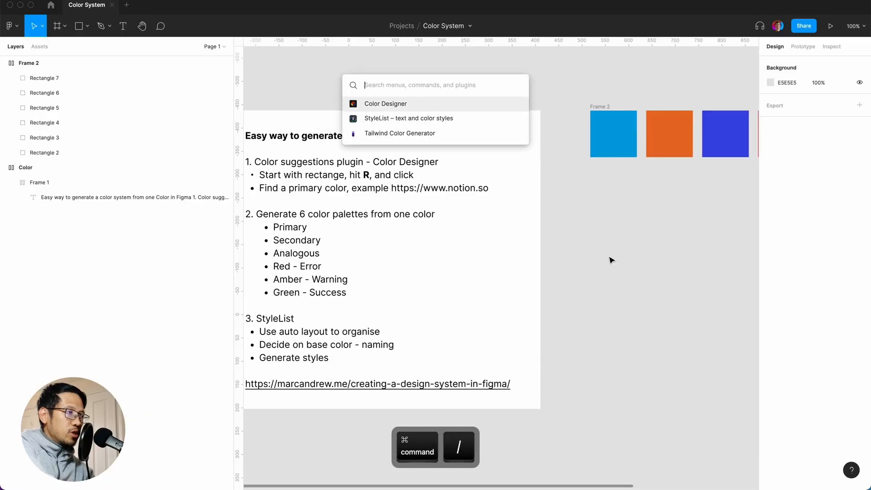
mouse_move(419, 118)
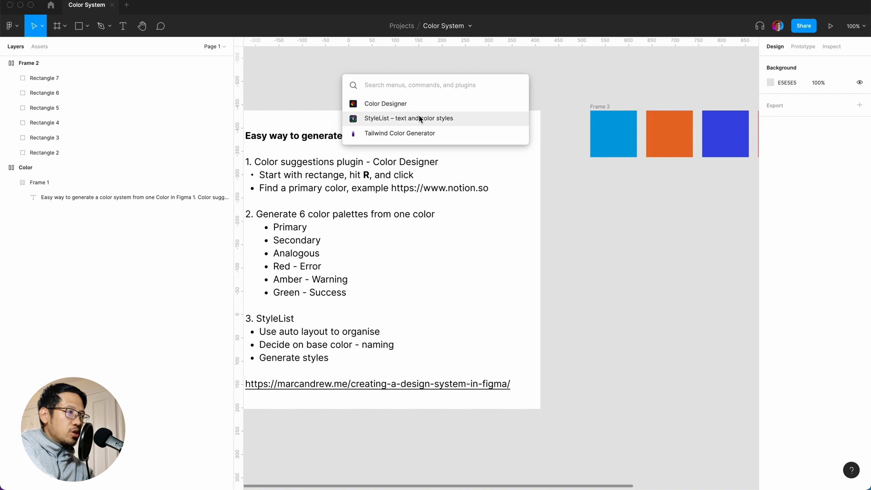
Use StyleList to build a Primary palette from base color #3AA0DA and place its 0–900 swatches.
click(408, 118)
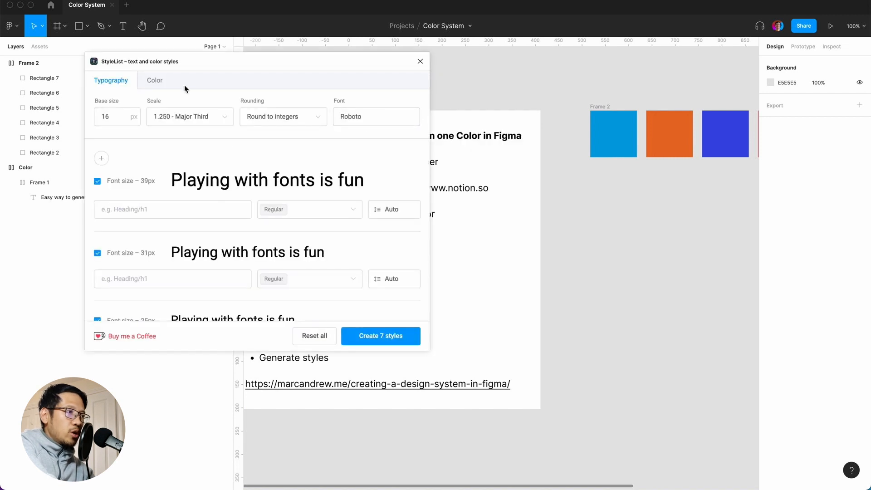
click(154, 80)
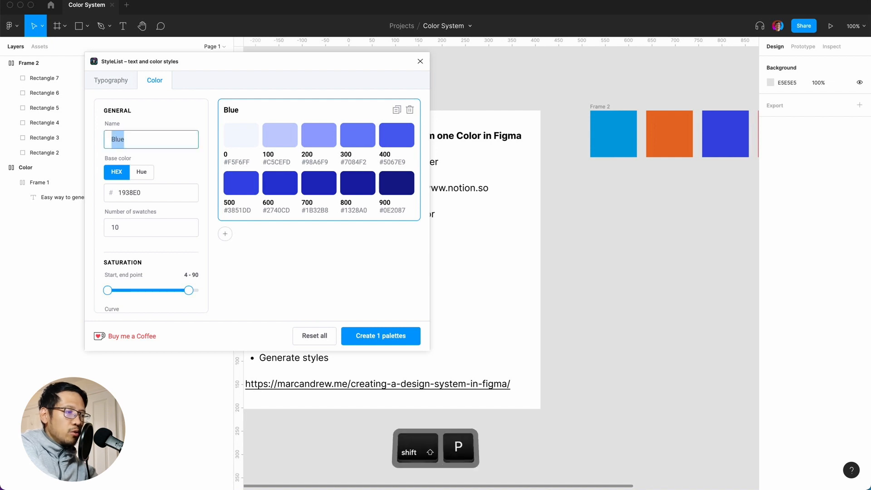
text(Primary)
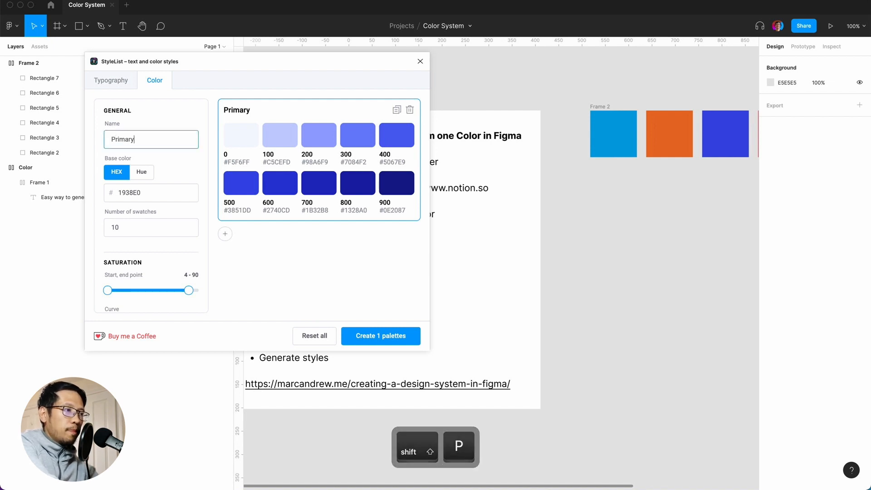
click(613, 133)
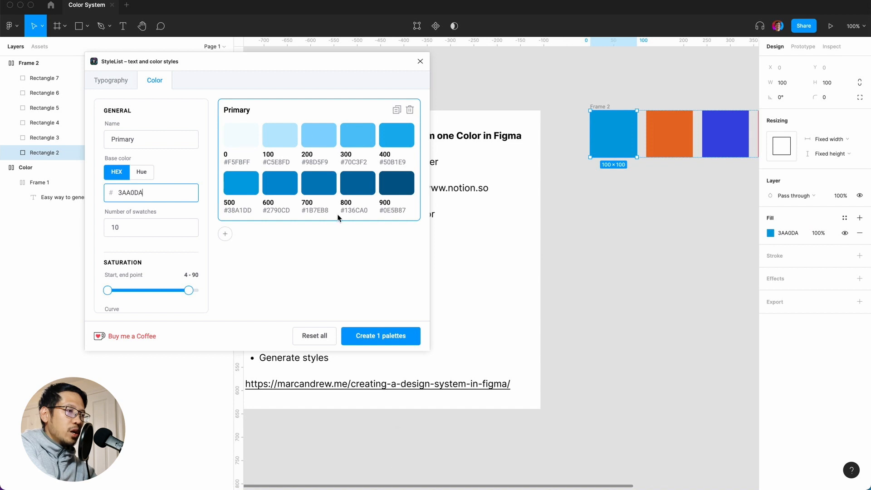
scroll(down, 3)
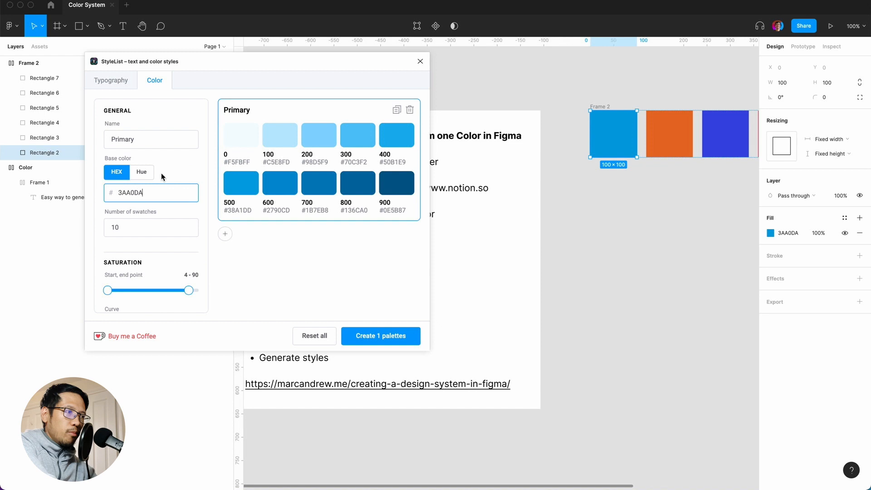
click(380, 335)
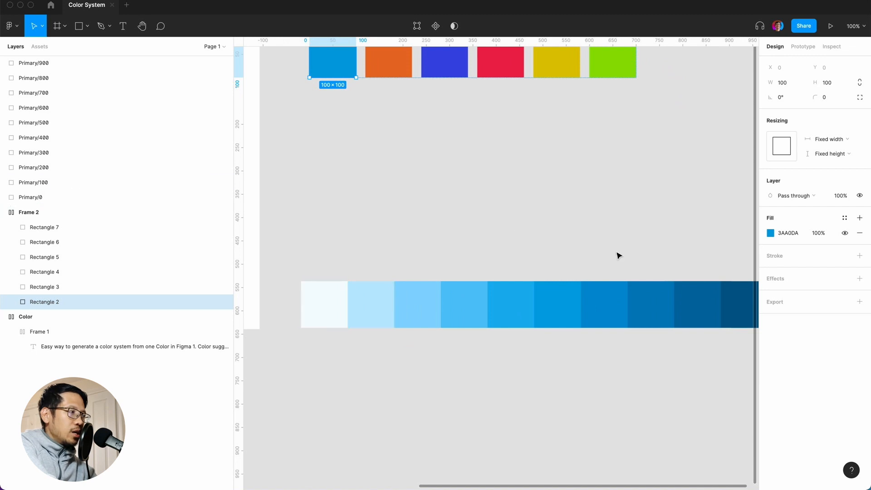
Select the Primary/0 through Primary/900 swatch layers and wrap them in Frame 3.
click(490, 190)
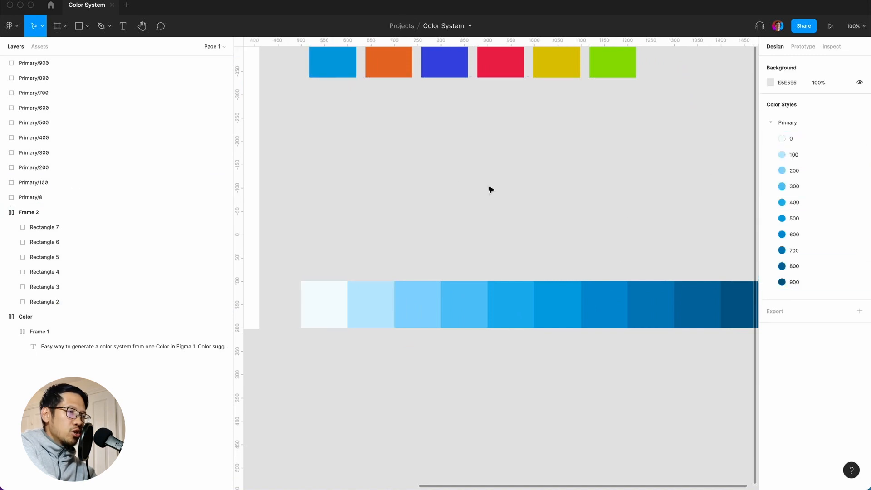
click(31, 197)
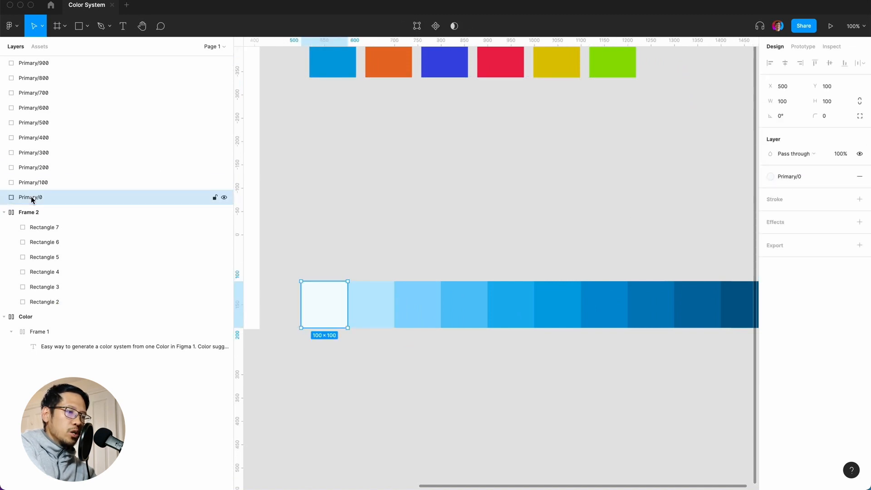
key(shift)
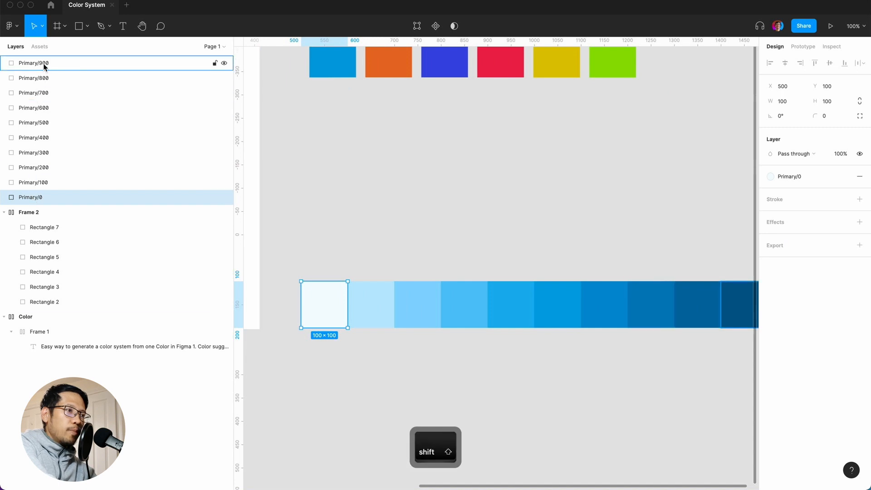
key(shift+a)
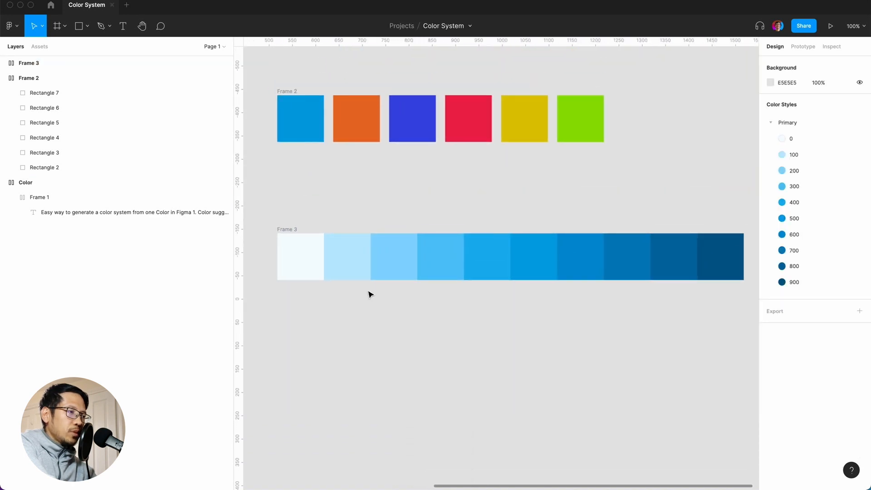
mouse_move(382, 341)
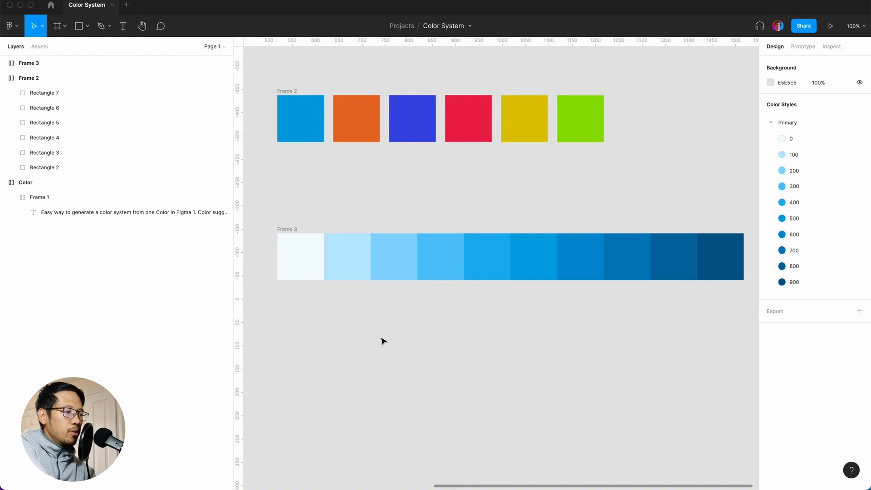
Run StyleList, name the palette Secondary, and generate ten shades from orange DA743A.
key(cmd+/)
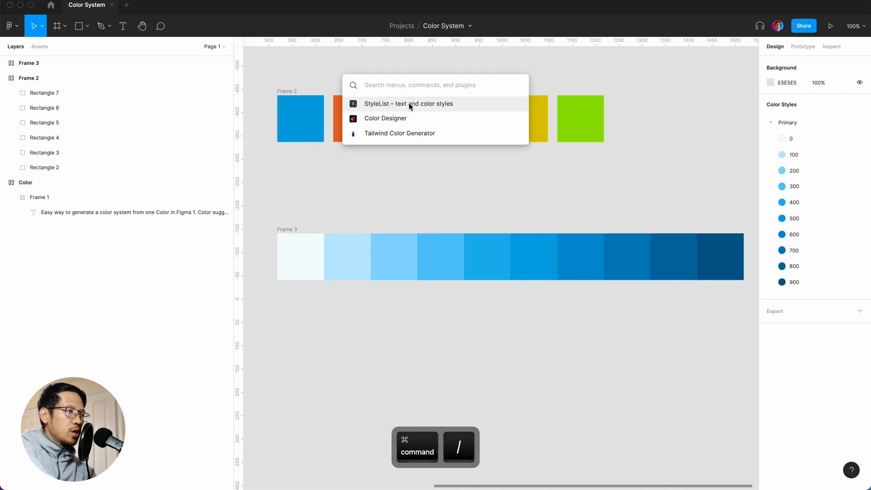
click(408, 103)
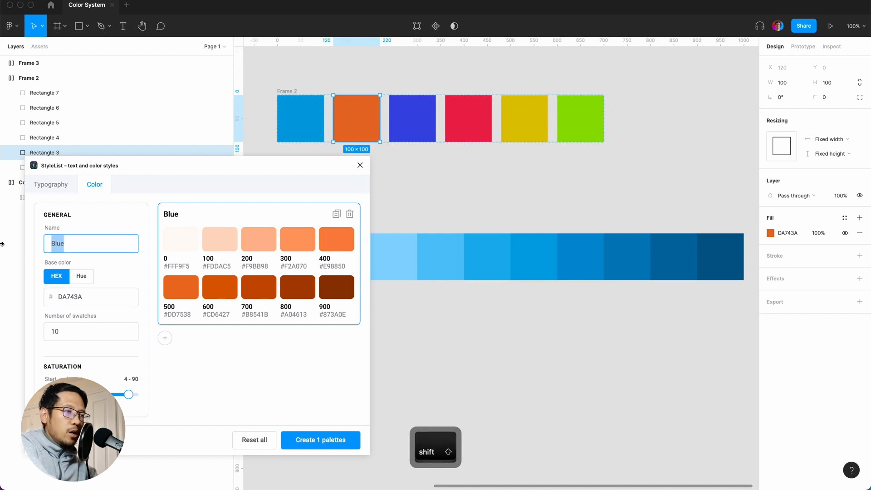
text(Second)
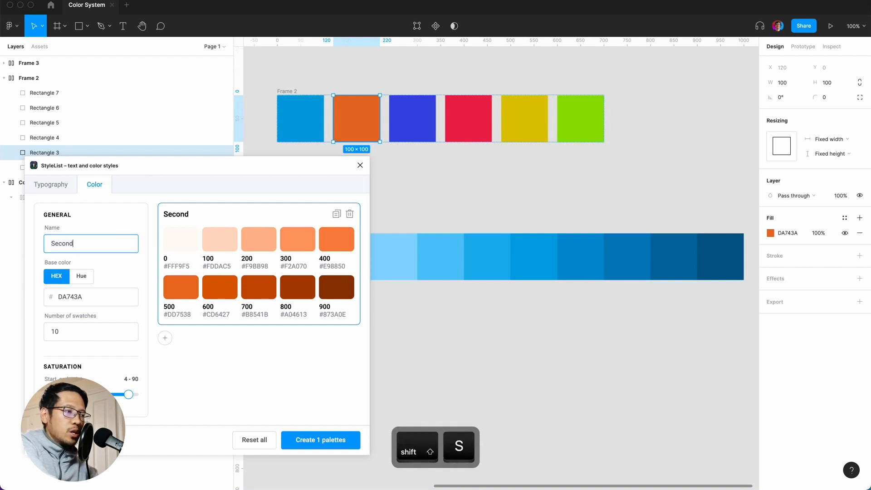
text(ary)
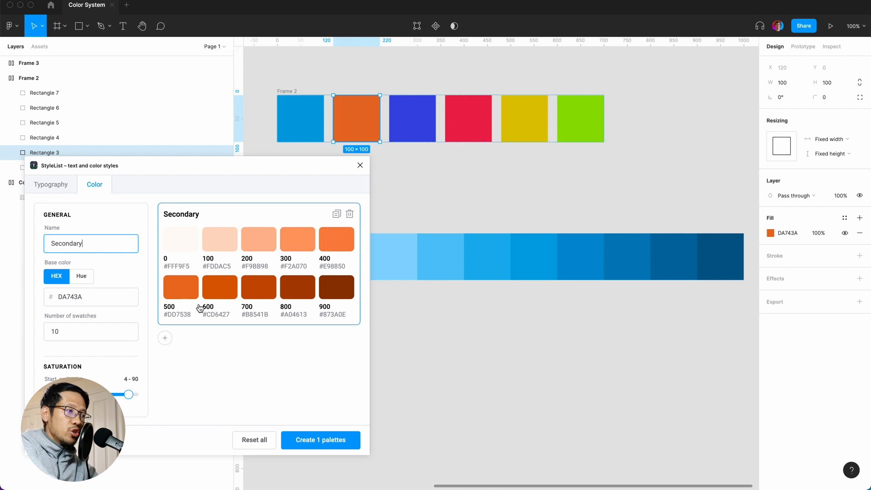
click(319, 440)
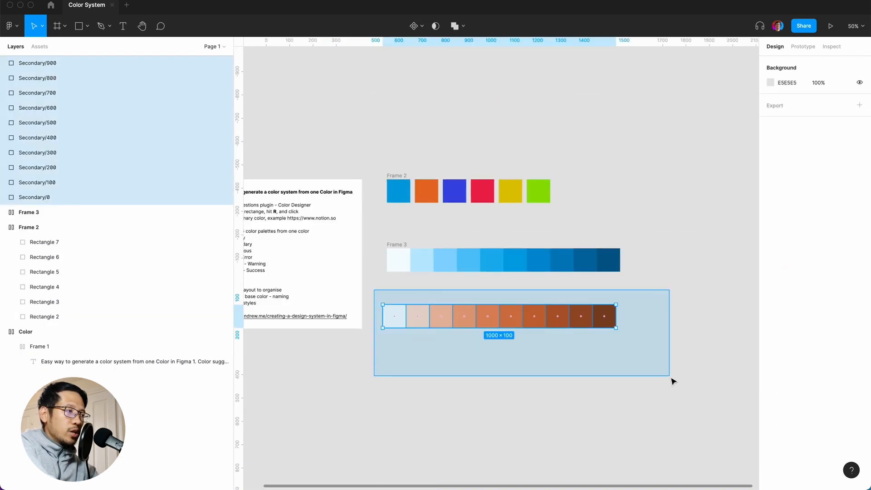
Add auto layout to the newly generated Secondary swatch row.
key(shift+a)
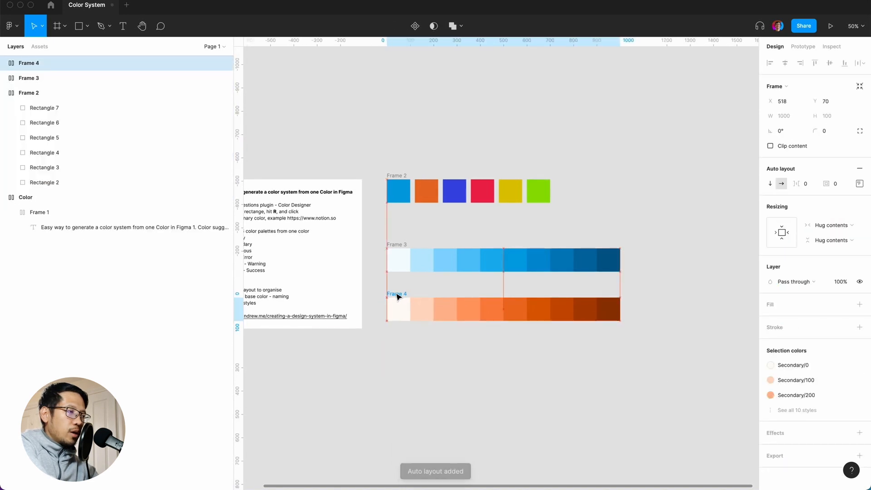
click(453, 190)
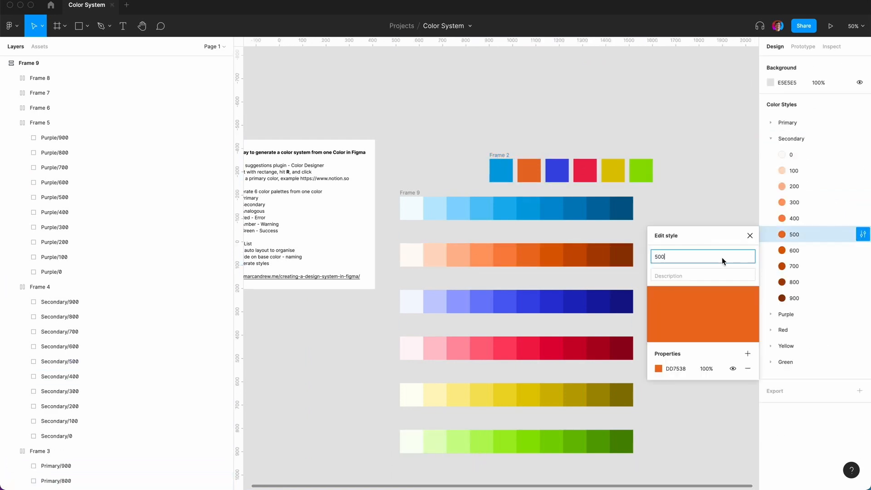
Append " - Base" to the Red 500 color style name.
text(- Ba)
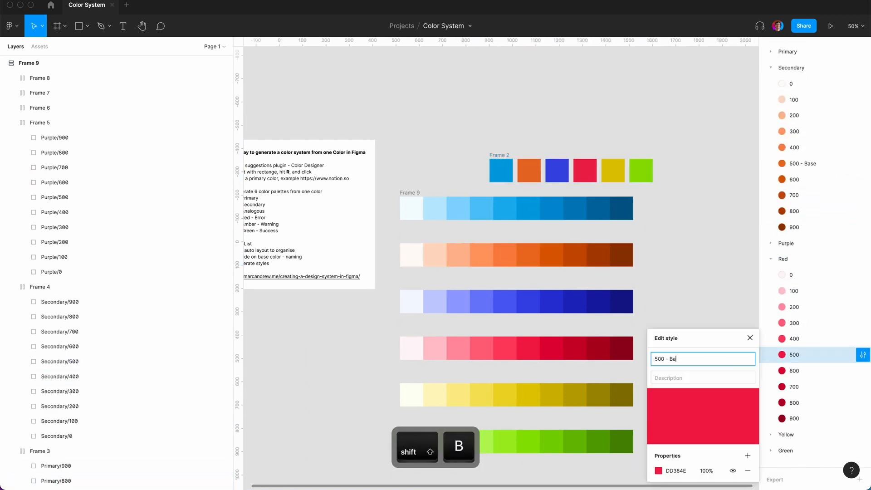
click(749, 337)
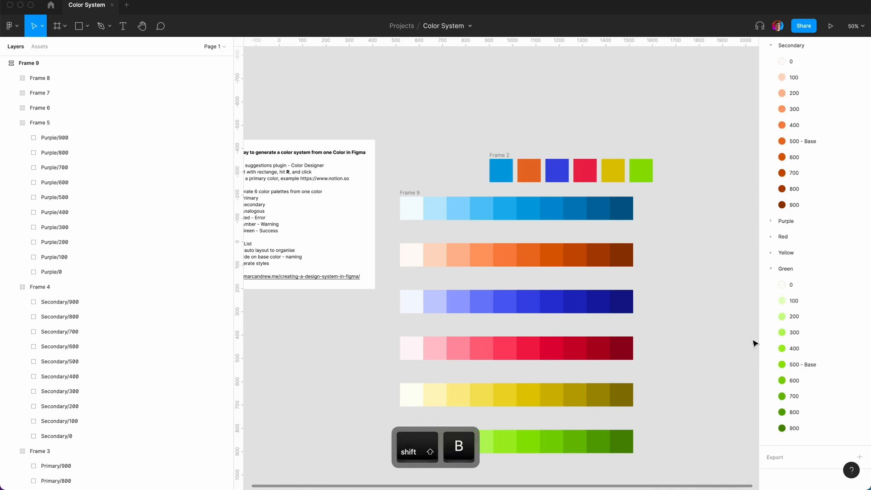
click(450, 104)
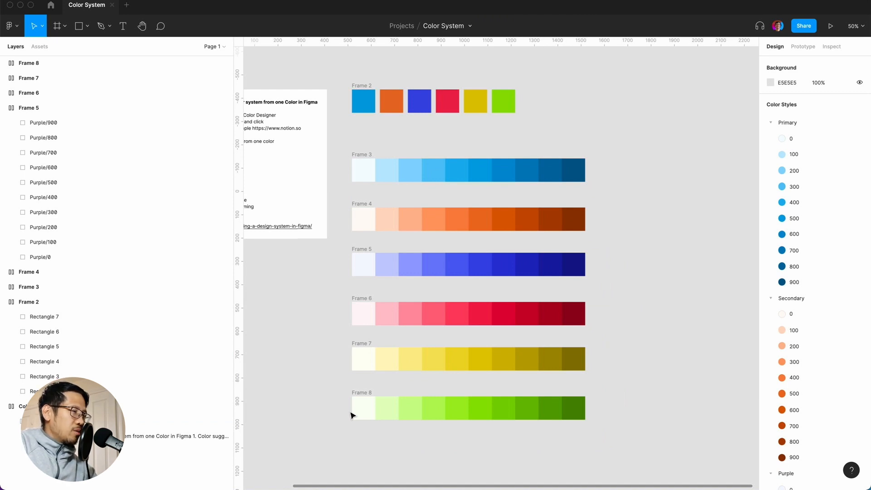
mouse_move(751, 146)
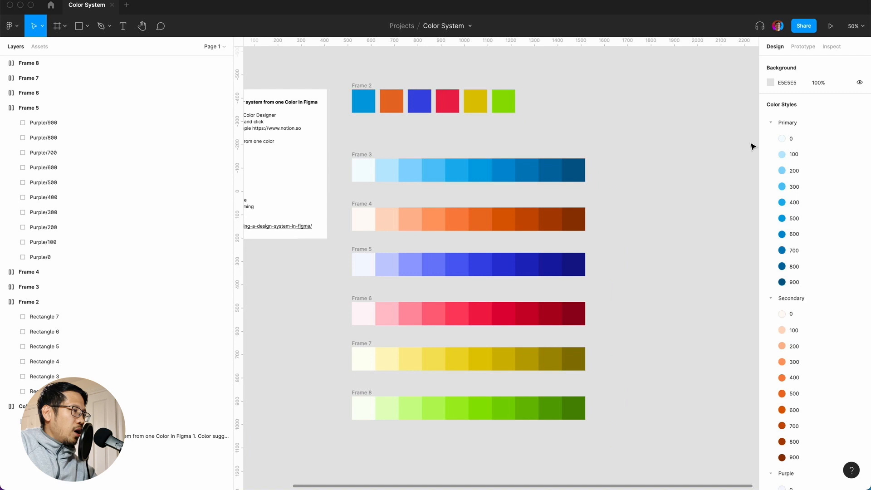
Collapse the color style groups and wrap the six palette rows into Frame 9.
click(771, 122)
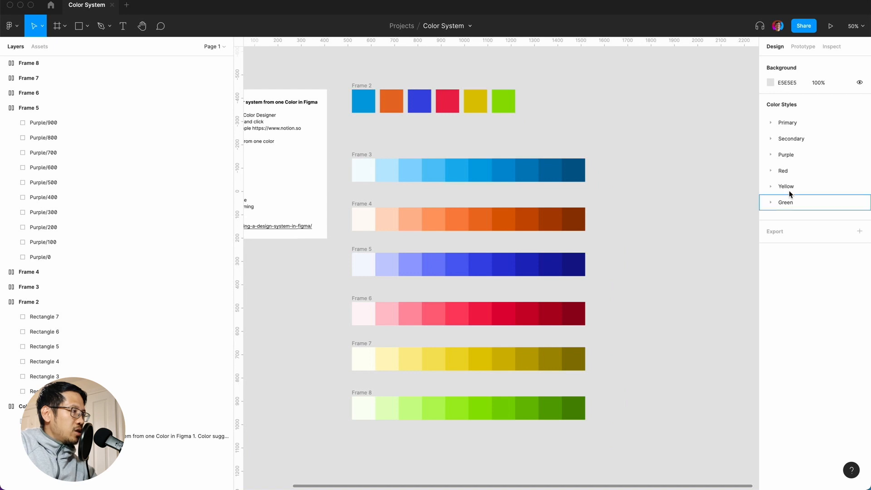
click(785, 202)
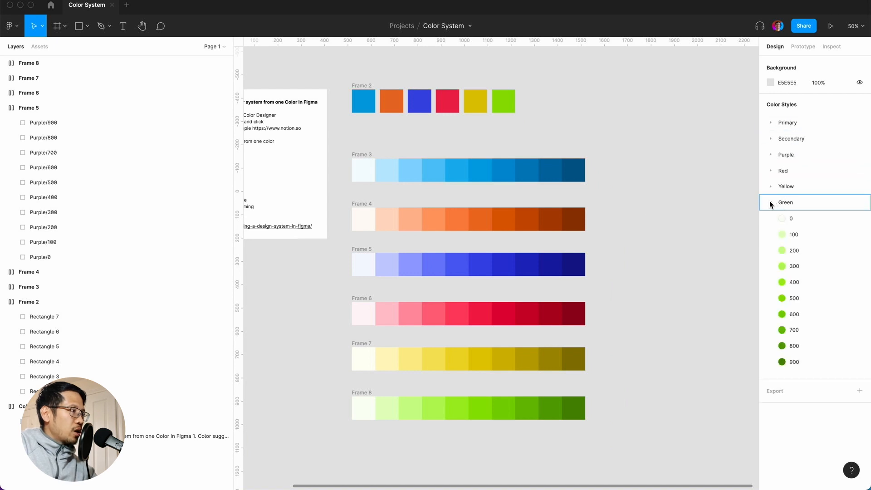
click(771, 203)
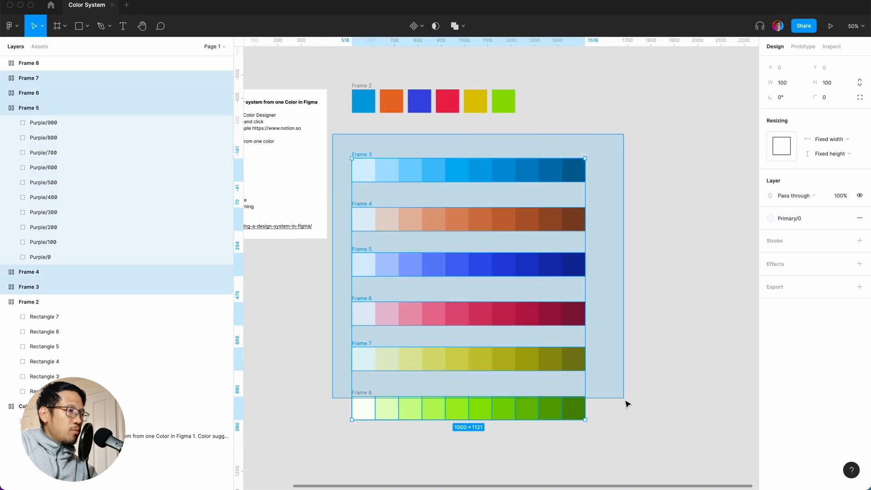
key(shift+a)
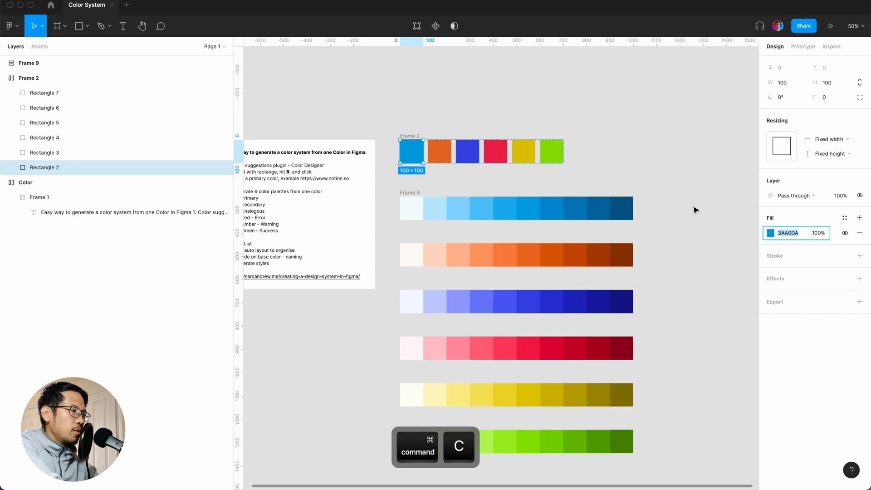
Shift Frame 2, the six base swatches, rightward above Frame 9.
click(517, 207)
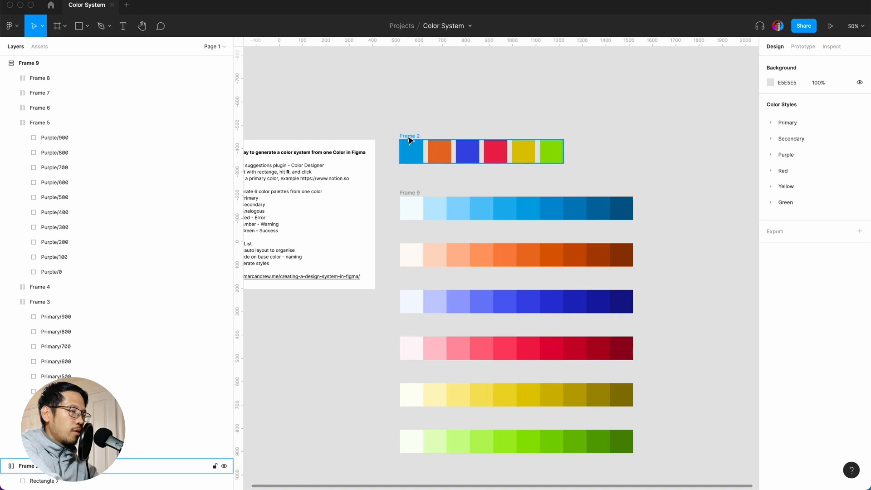
click(409, 136)
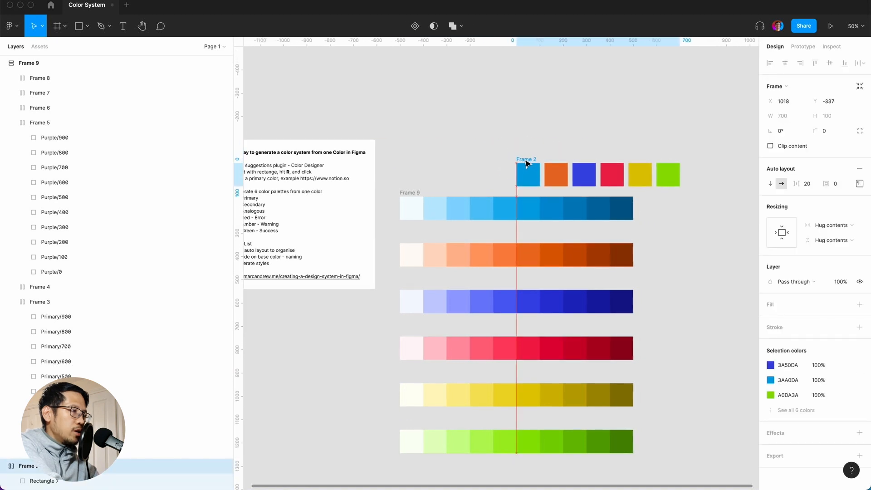
click(527, 208)
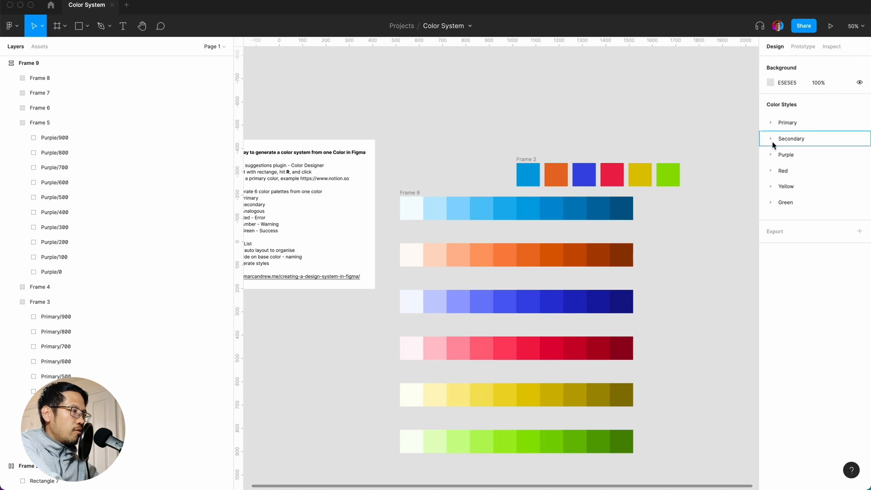
Rename the Primary 500 color style to "500 - base", then edit the Secondary 500 style likewise.
click(787, 122)
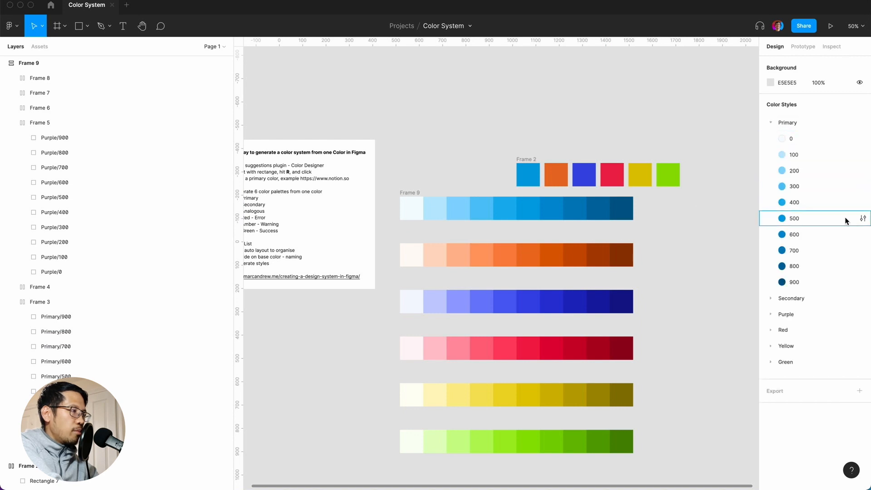
click(862, 218)
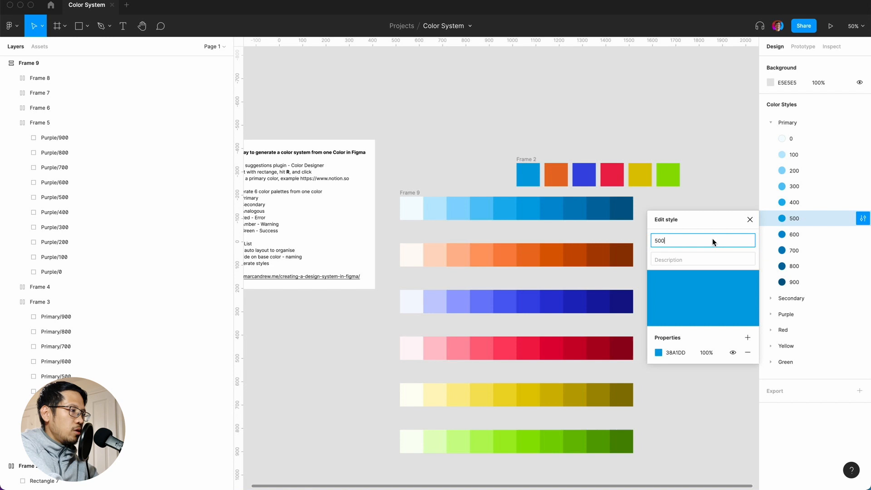
text(- base)
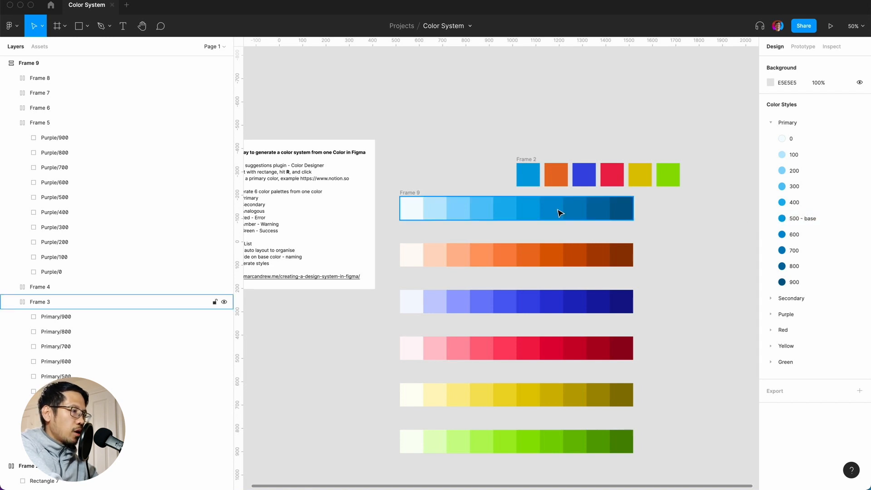
click(527, 208)
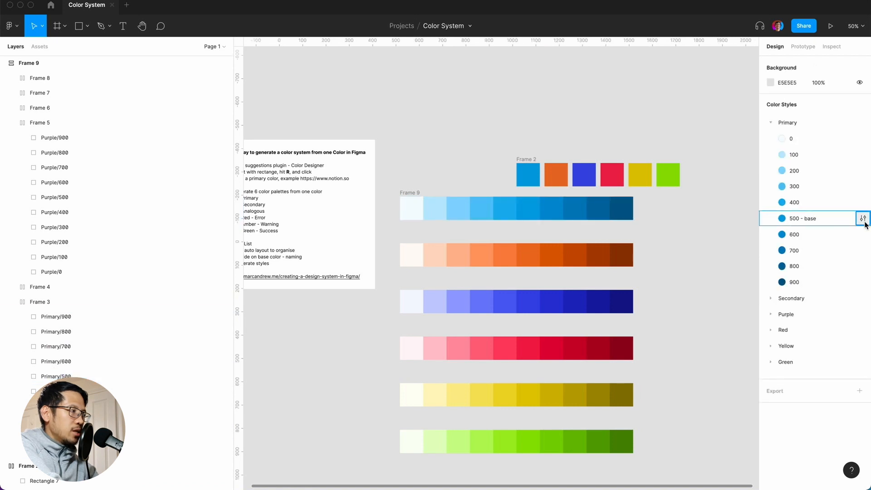
click(862, 218)
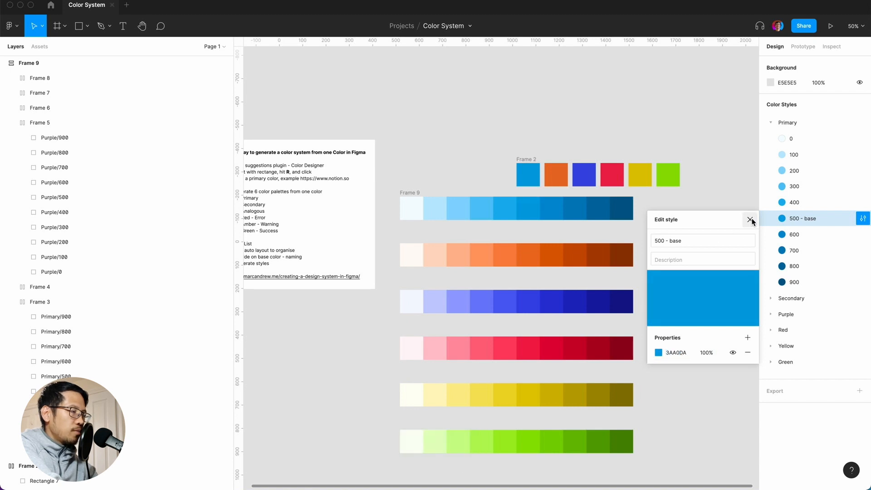
click(751, 219)
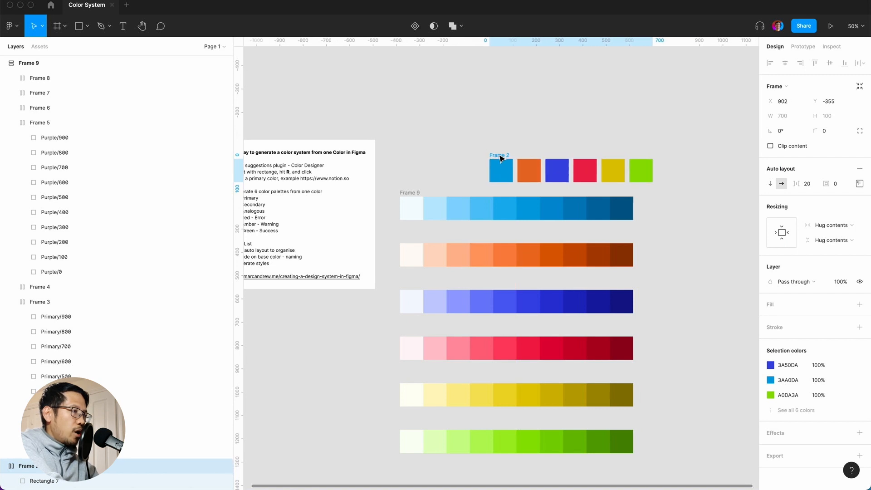
click(499, 155)
text(500 - Base)
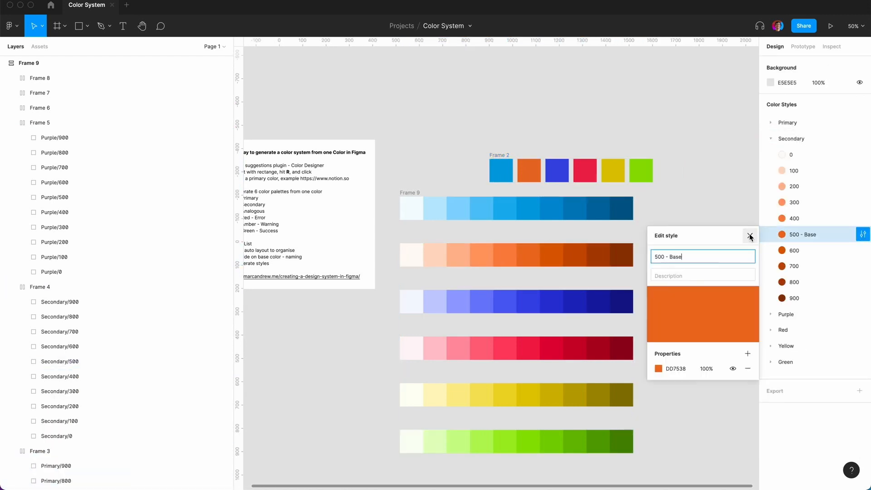
click(749, 235)
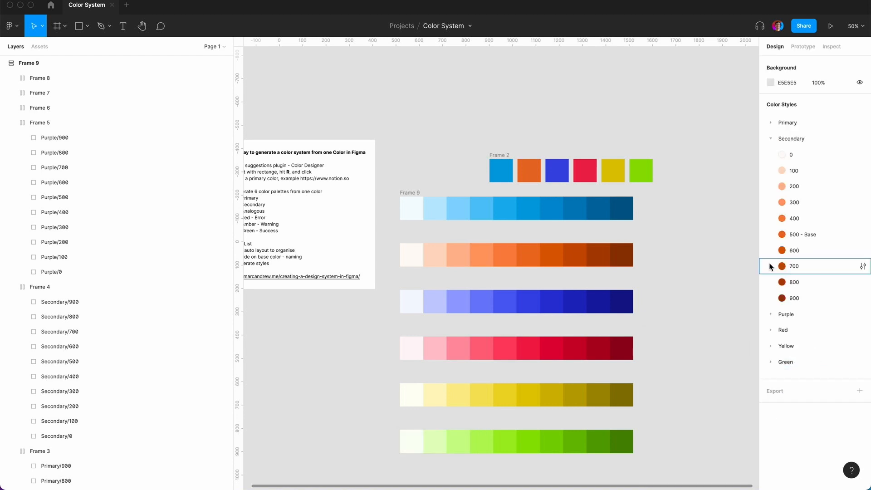